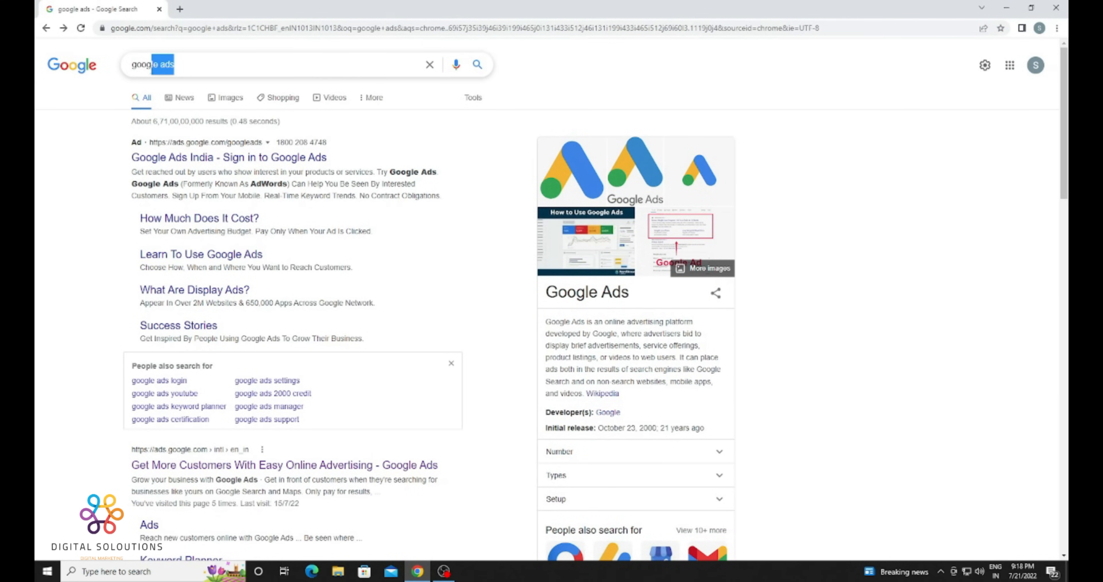
Search Google for 'google ads' and follow the Google Ads sign-in result
type("goole adsg")
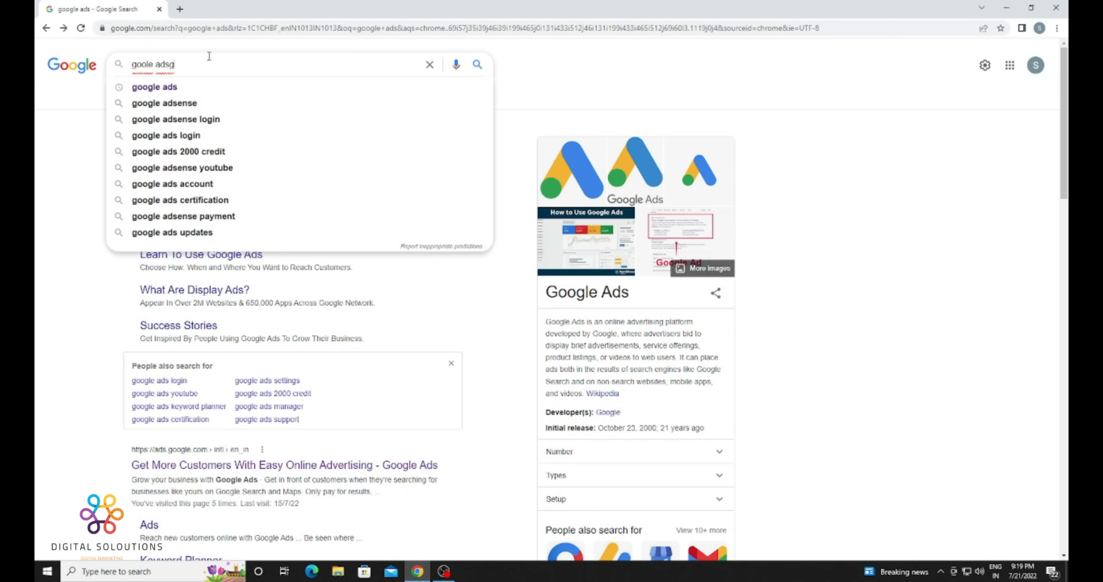
key("Backspace")
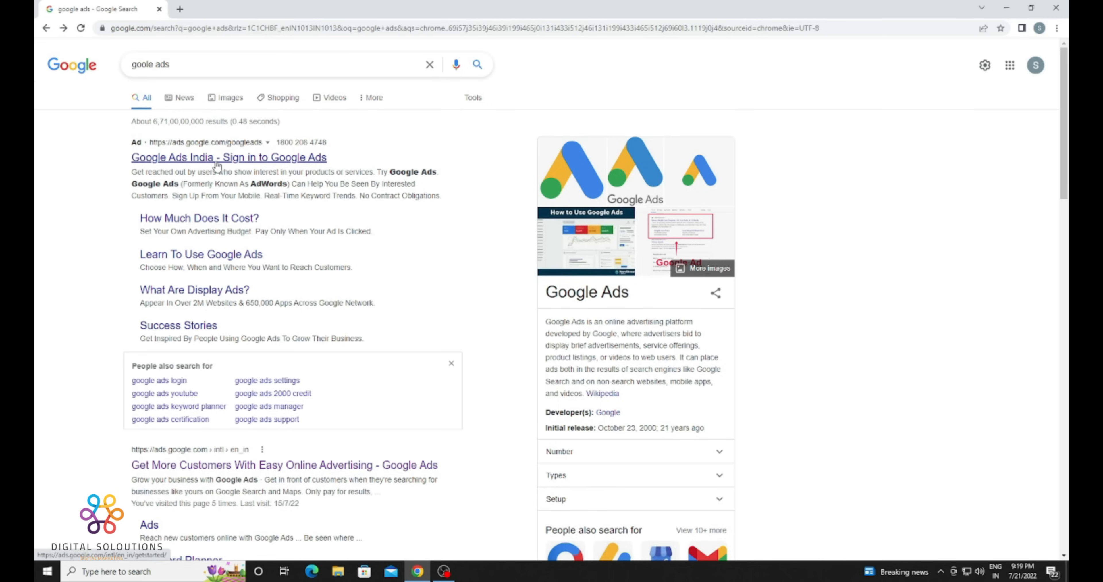
left_click(228, 156)
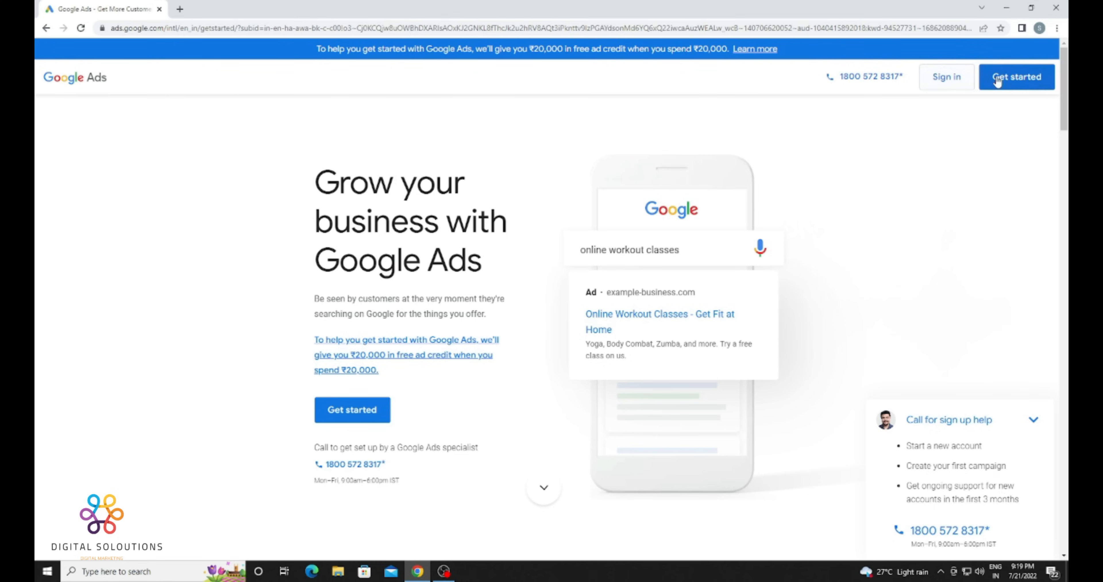
mouse_move(974, 88)
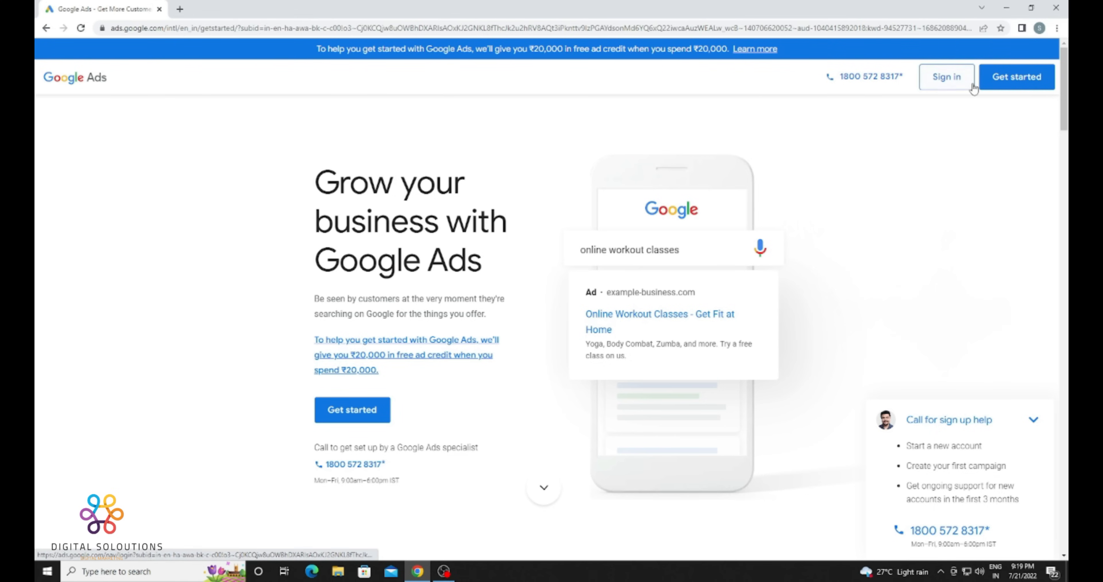
Create a Google Ads account without a campaign, billed in India in rupees, and enter it
left_click(1015, 77)
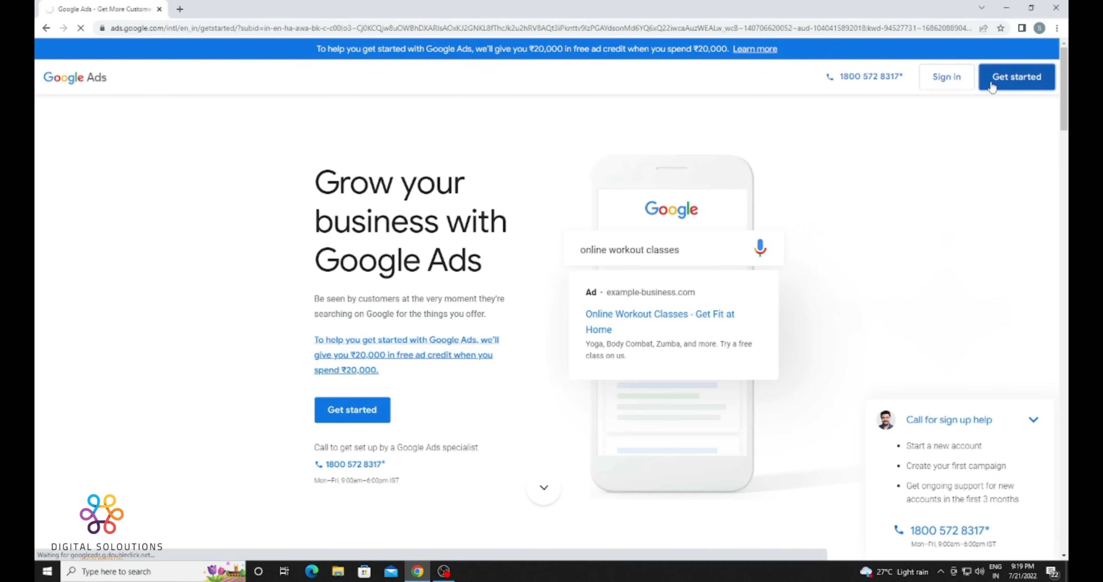
left_click(1015, 77)
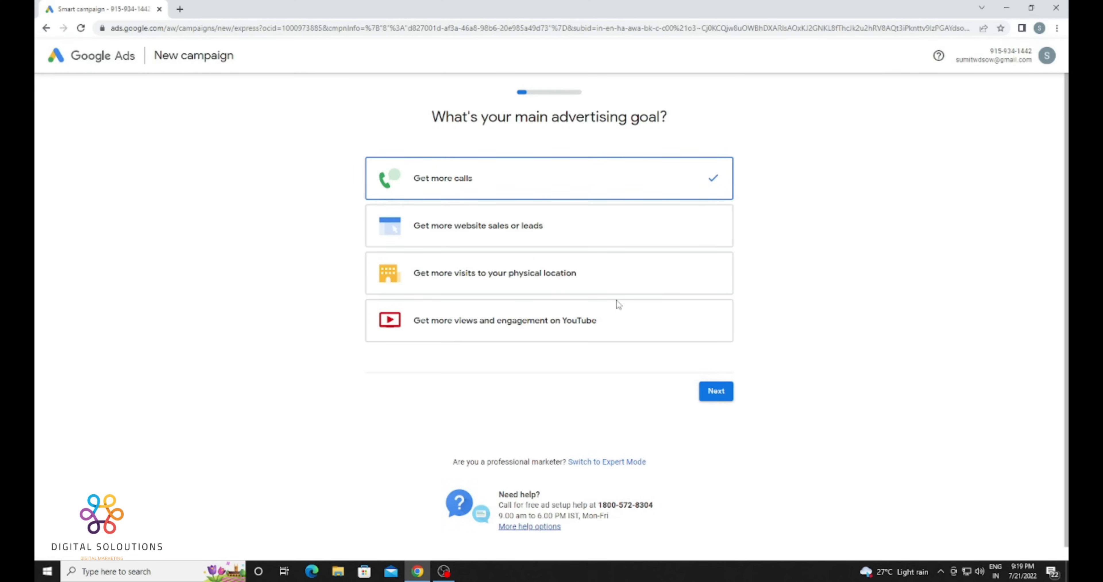
mouse_move(596, 295)
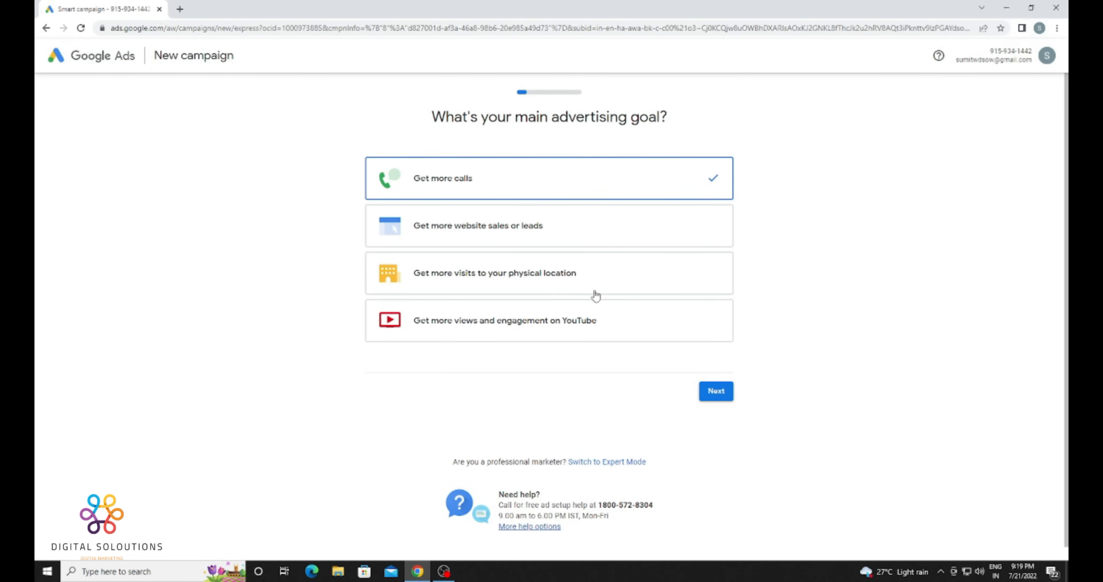
mouse_move(647, 361)
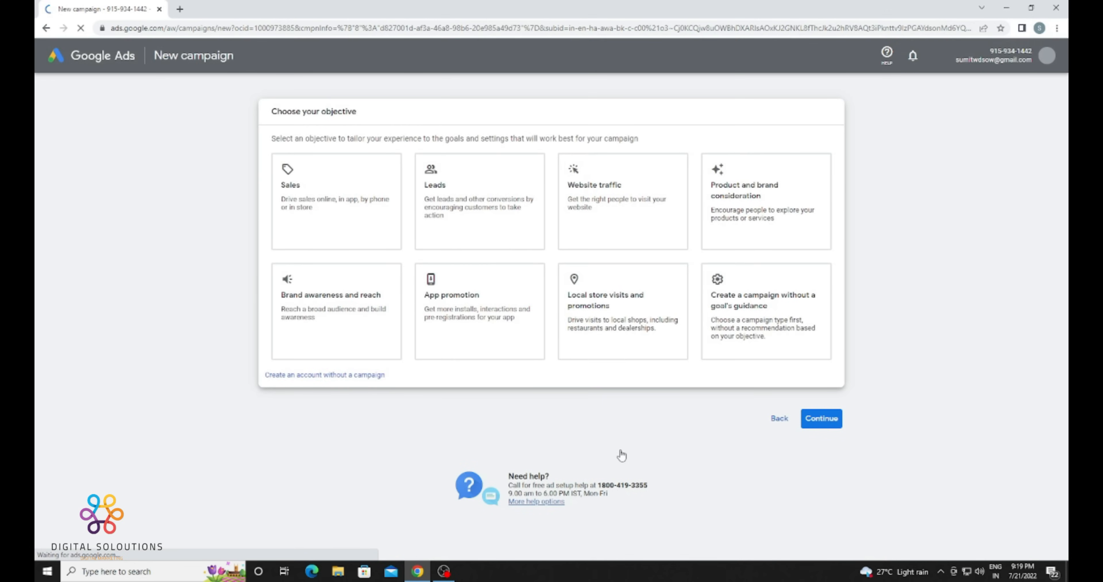
left_click(765, 202)
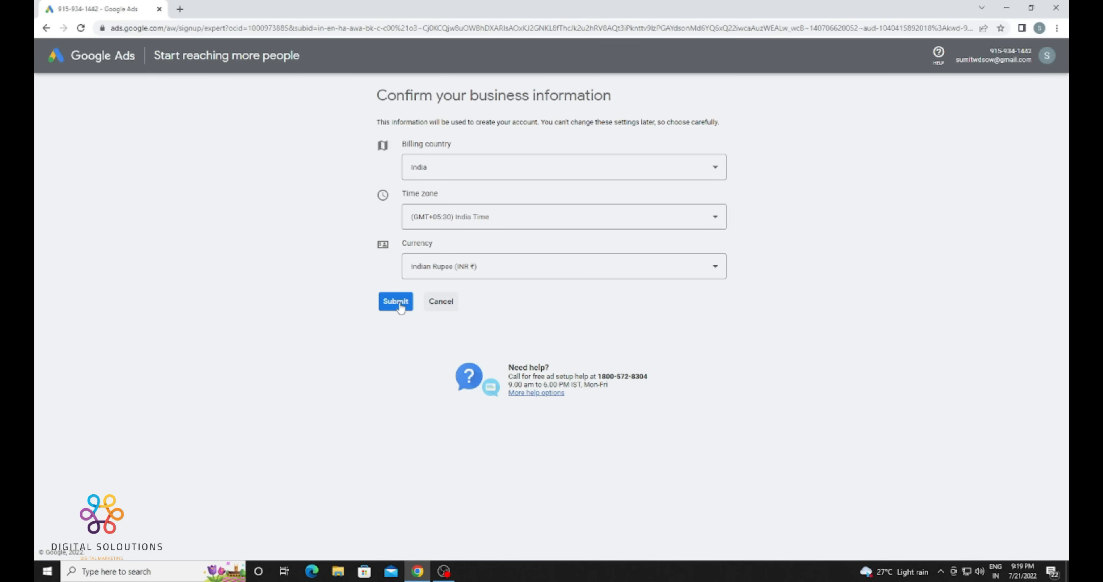
left_click(394, 301)
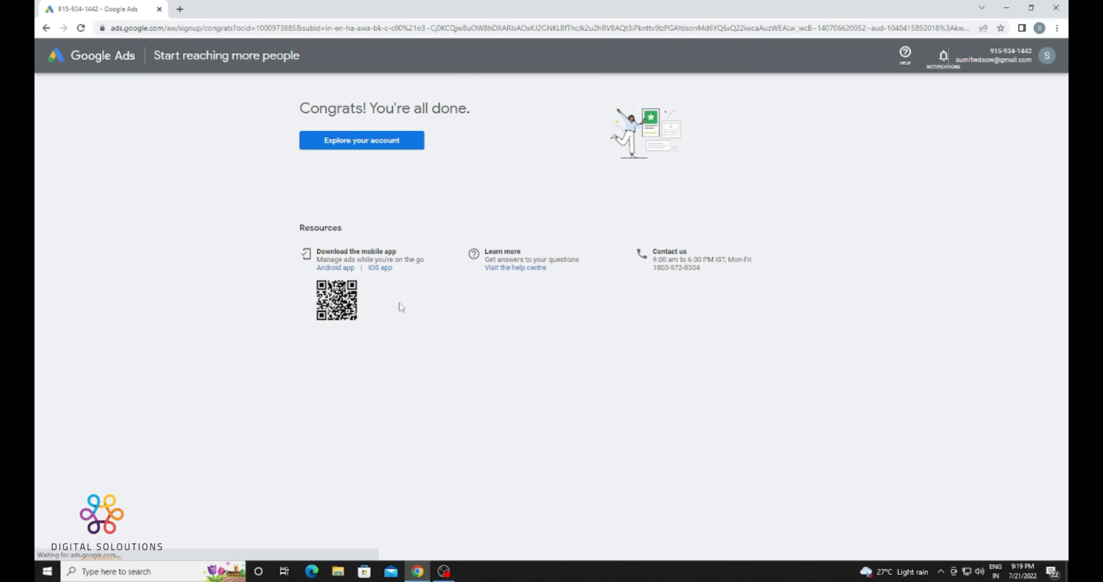
left_click(361, 140)
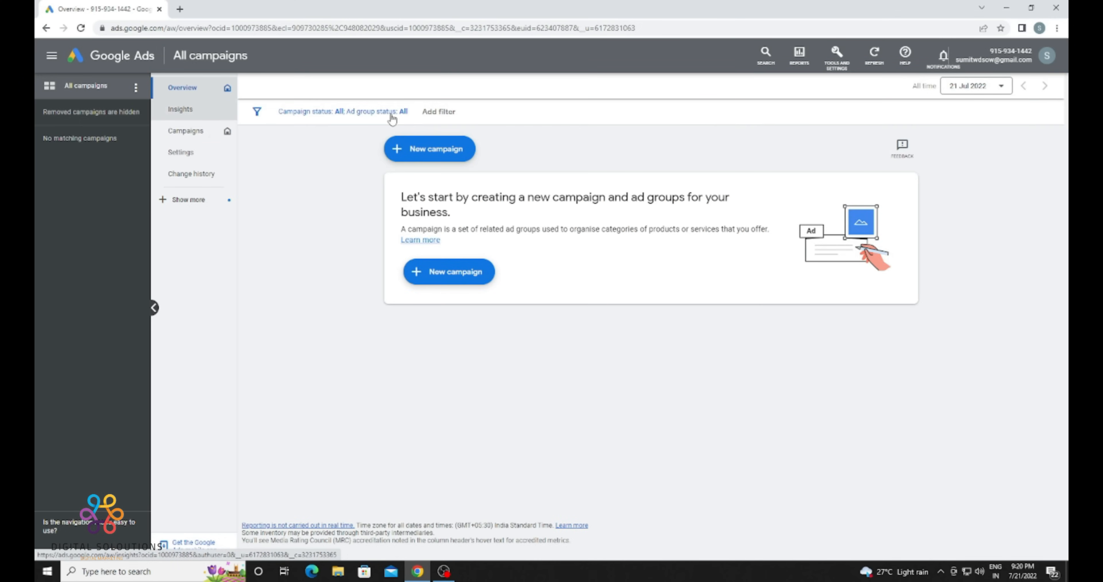
Start a new Video campaign for product and brand consideration with the Influence consideration subtype
left_click(152, 307)
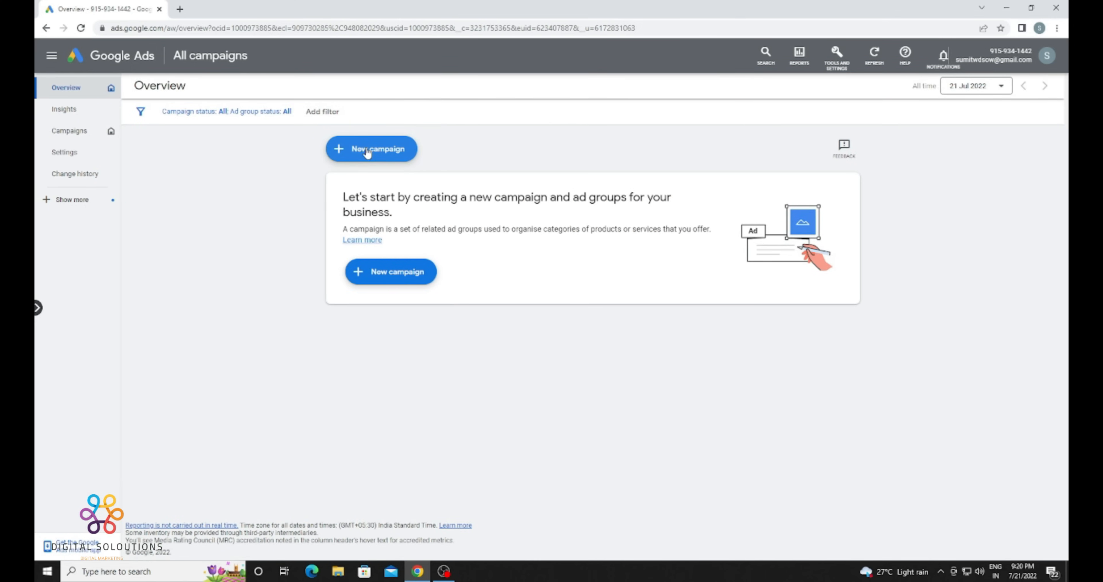
left_click(370, 148)
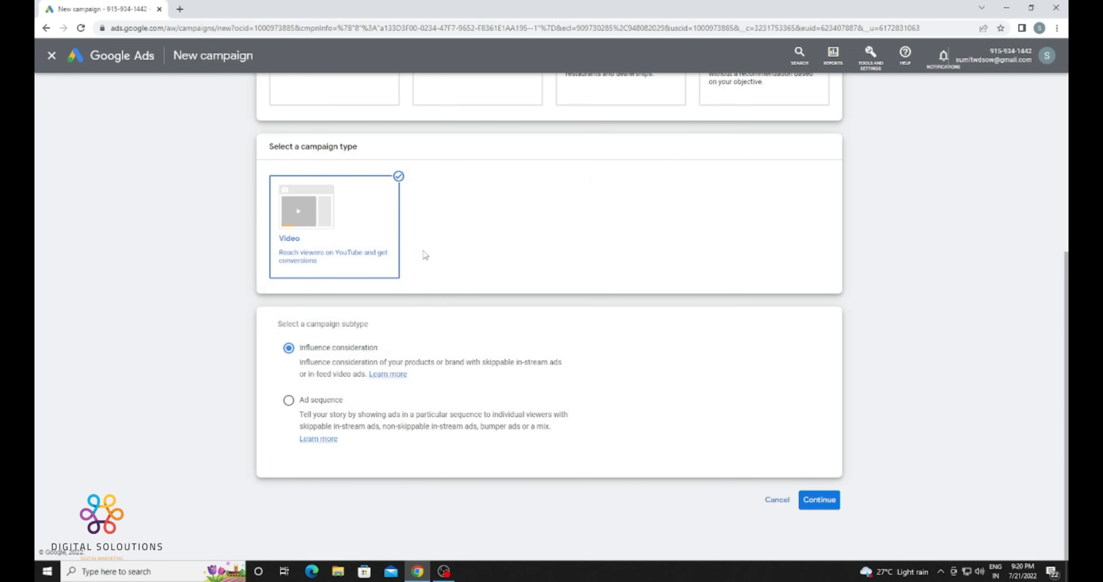
mouse_move(364, 367)
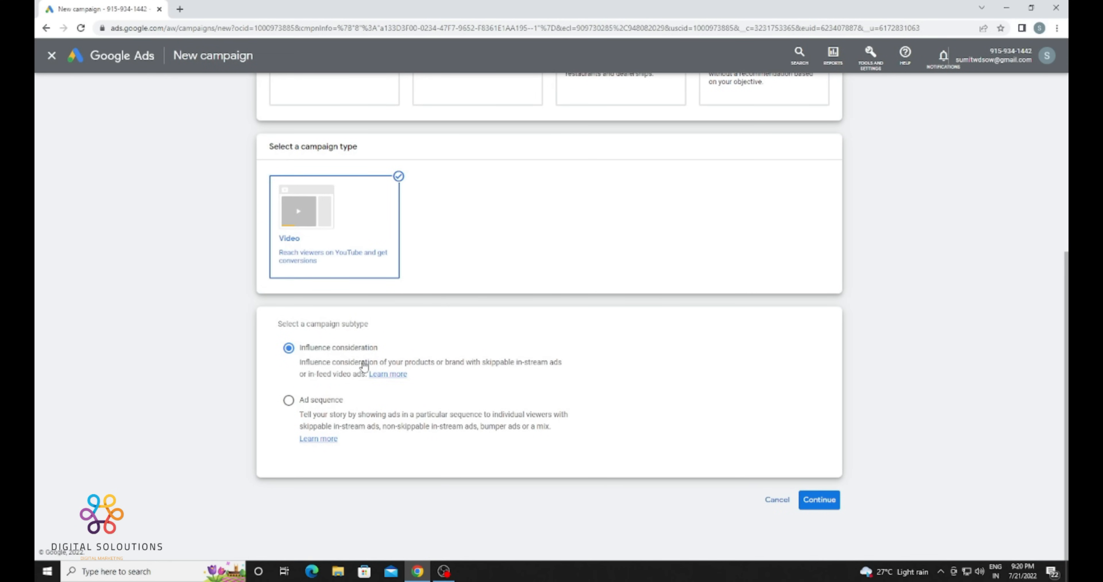
mouse_move(325, 392)
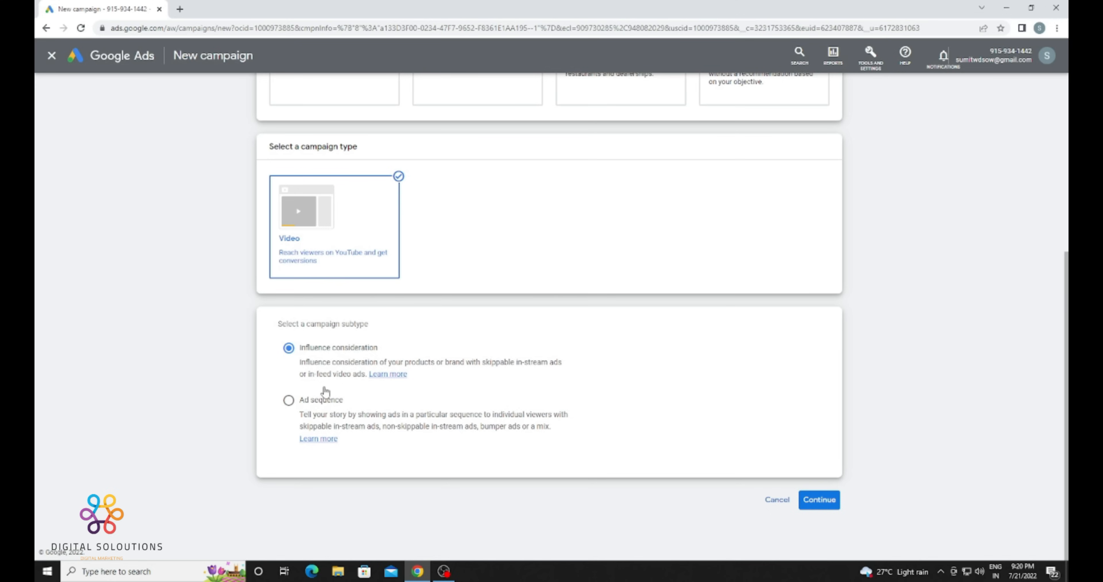
mouse_move(496, 379)
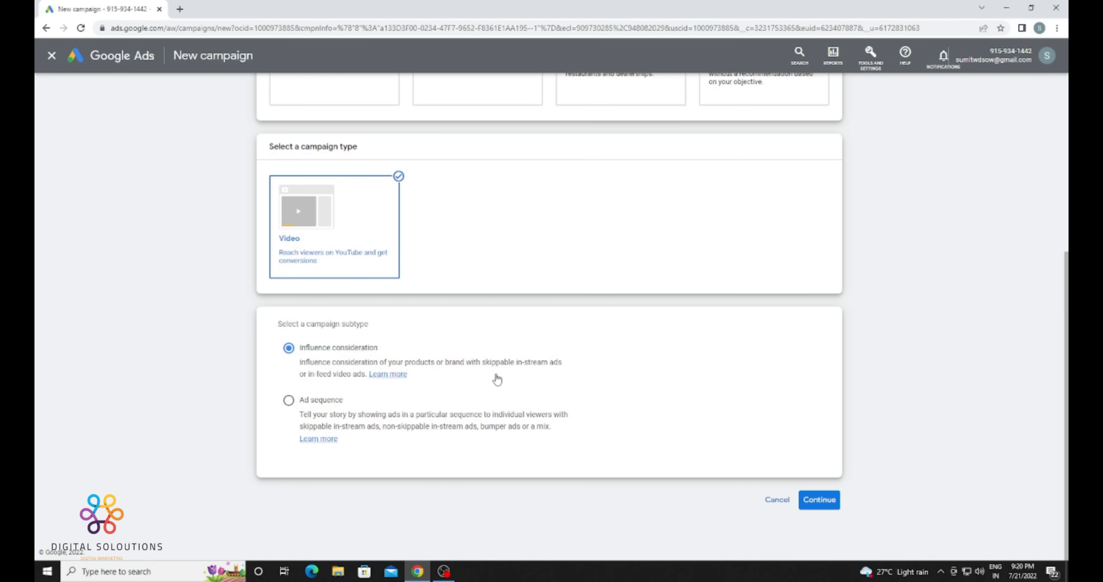
left_click(818, 499)
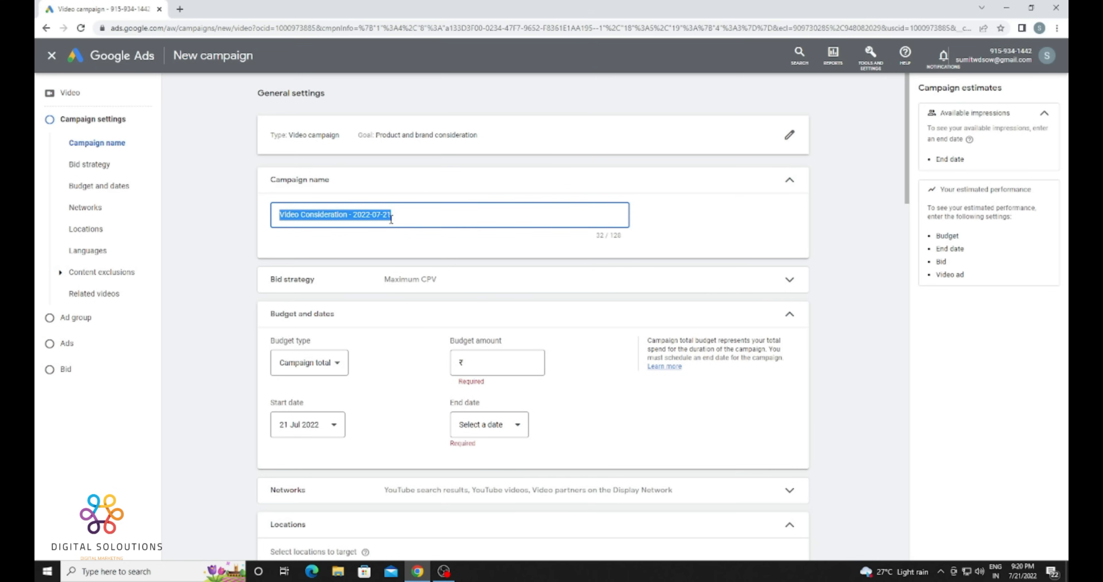
Name the campaign 'Video name' and give it a daily budget of ₹500
key("Delete")
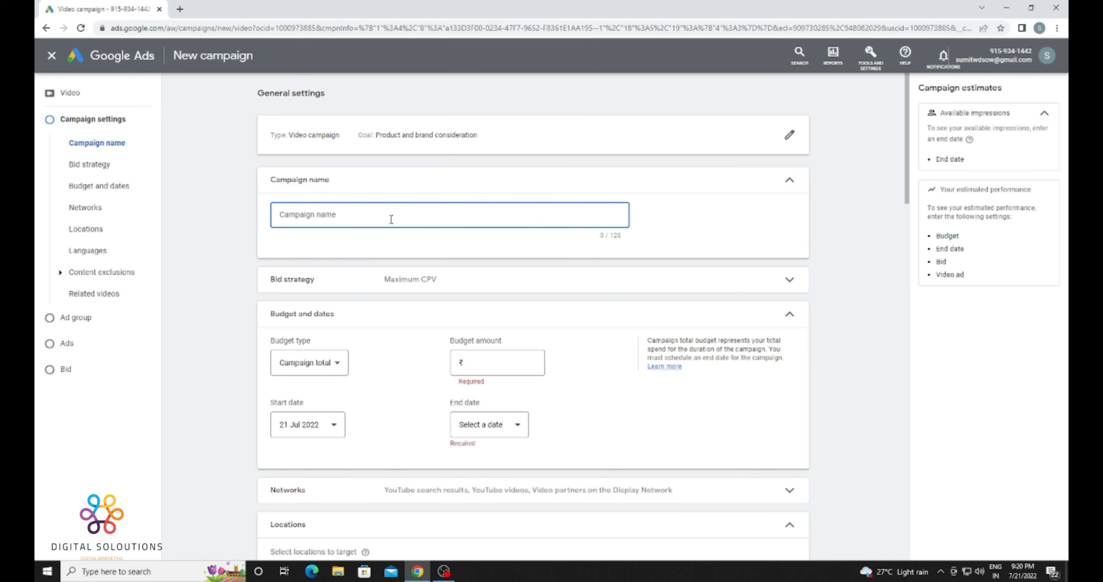
type("Video")
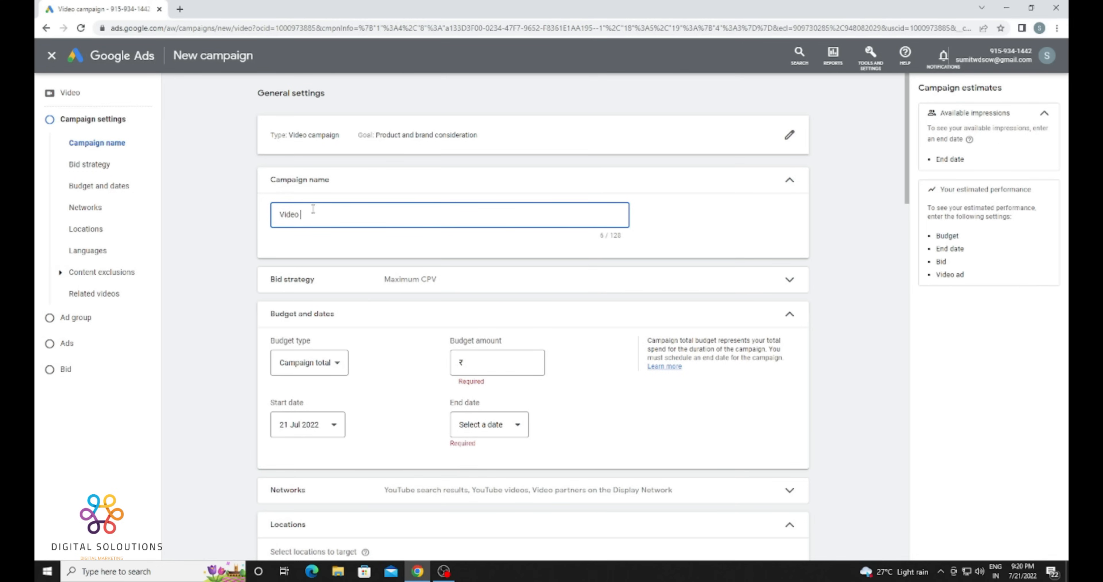
type("name")
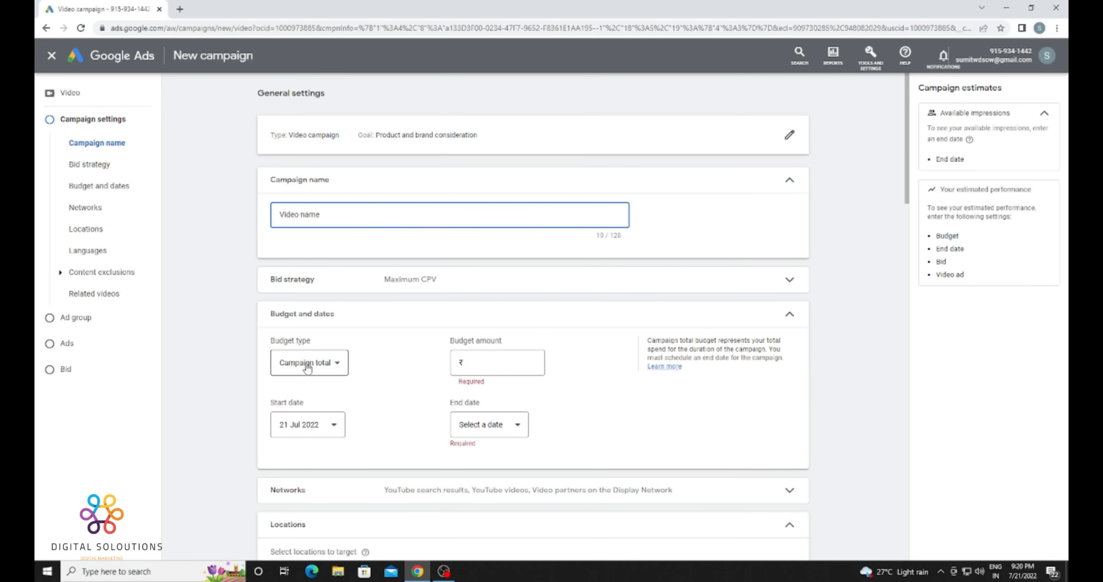
left_click(309, 363)
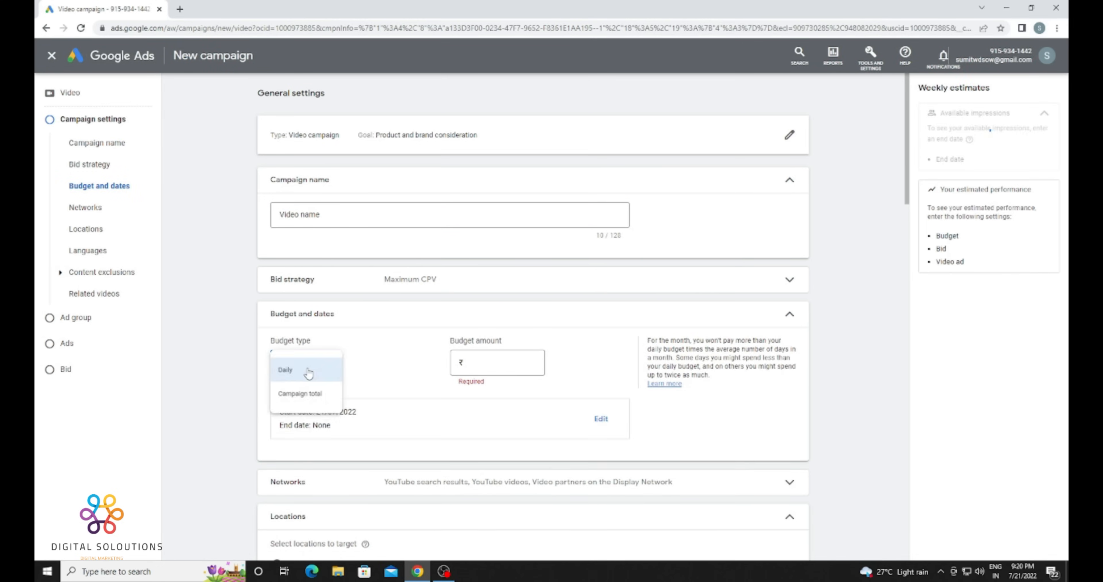
left_click(285, 370)
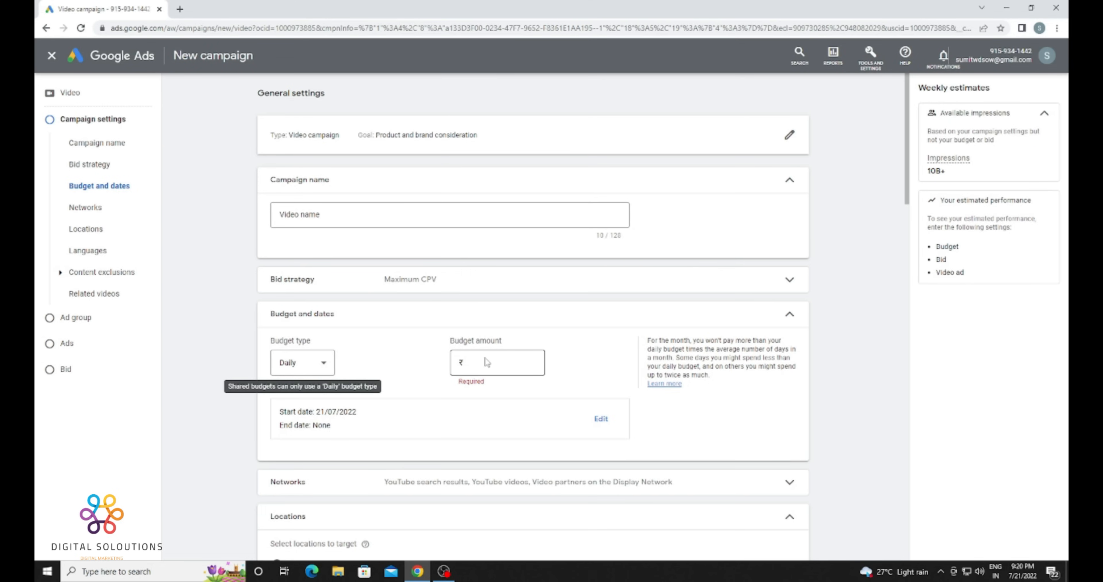
left_click(497, 363)
type("500")
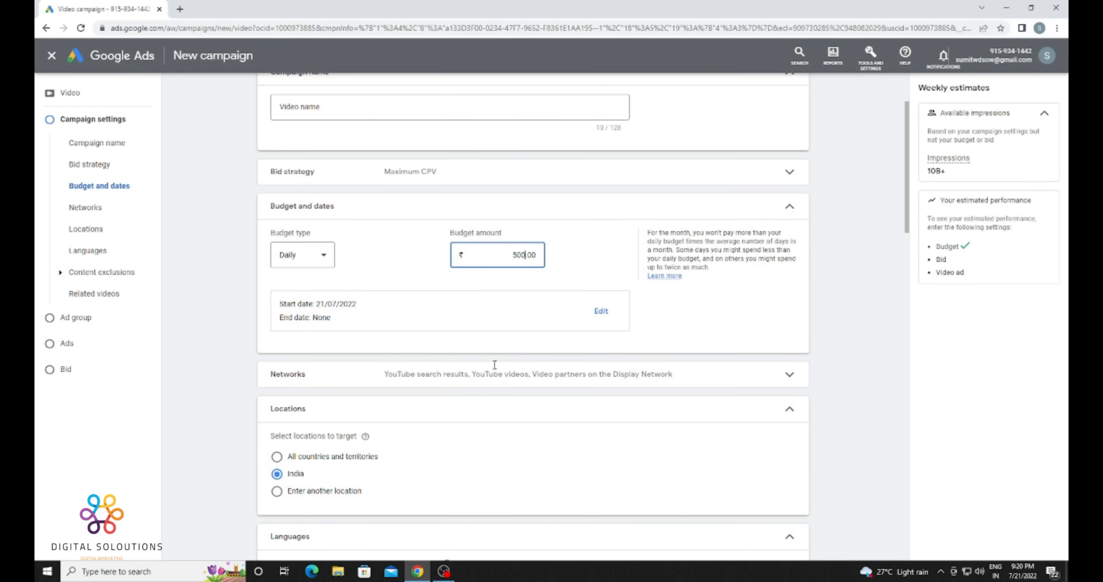
scroll("down", 3)
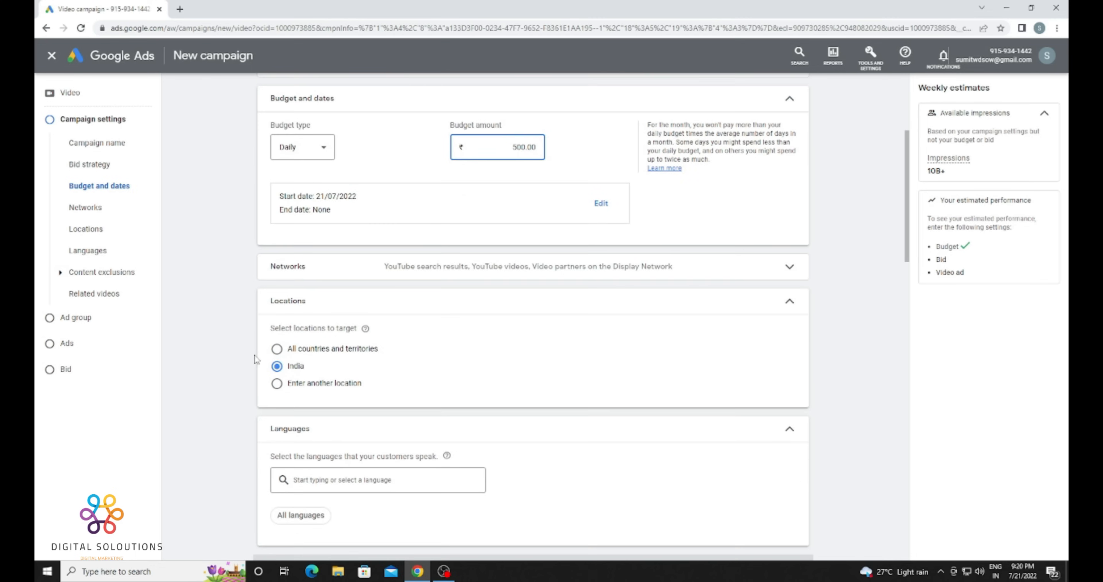
mouse_move(337, 360)
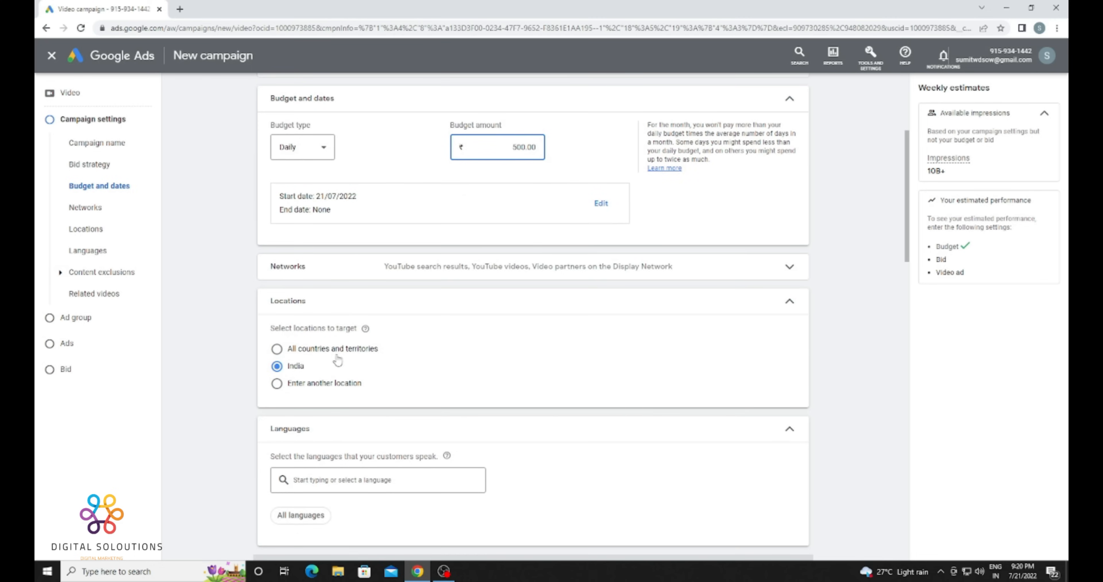
Target all countries and territories and keep all languages
left_click(276, 348)
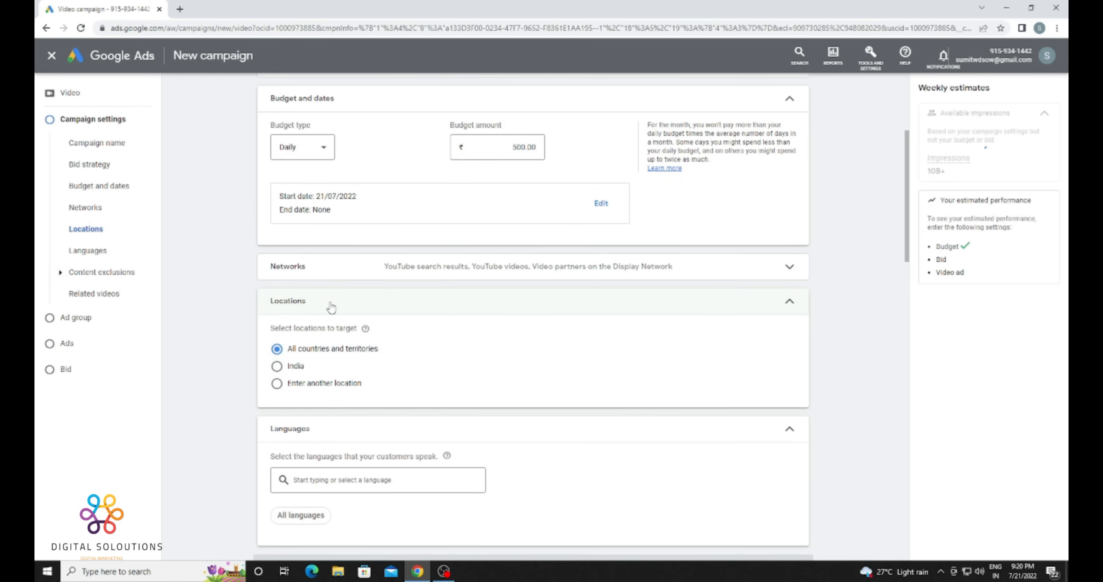
left_click(276, 383)
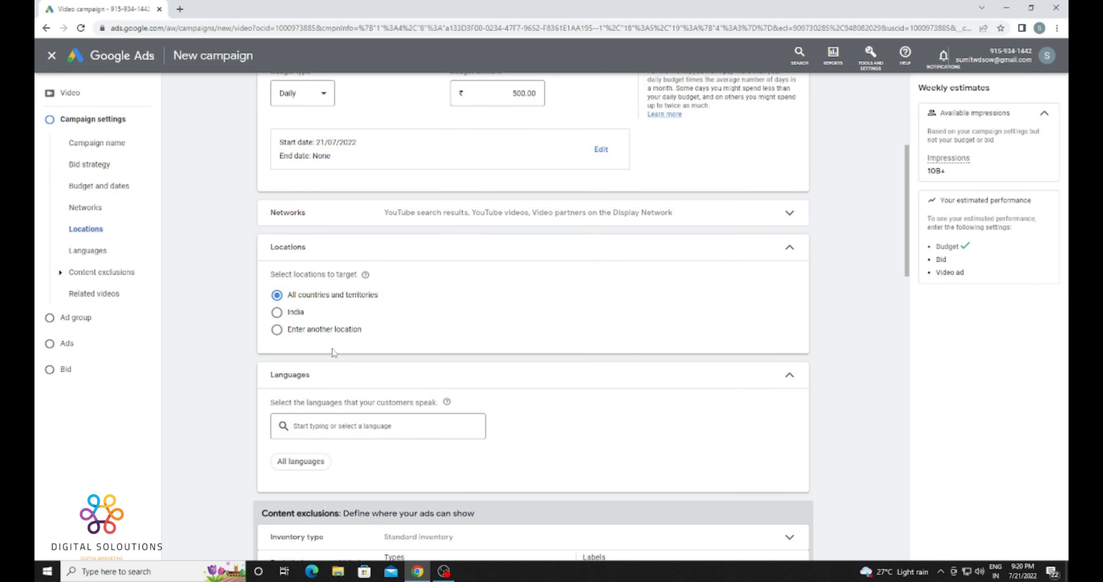
left_click(377, 264)
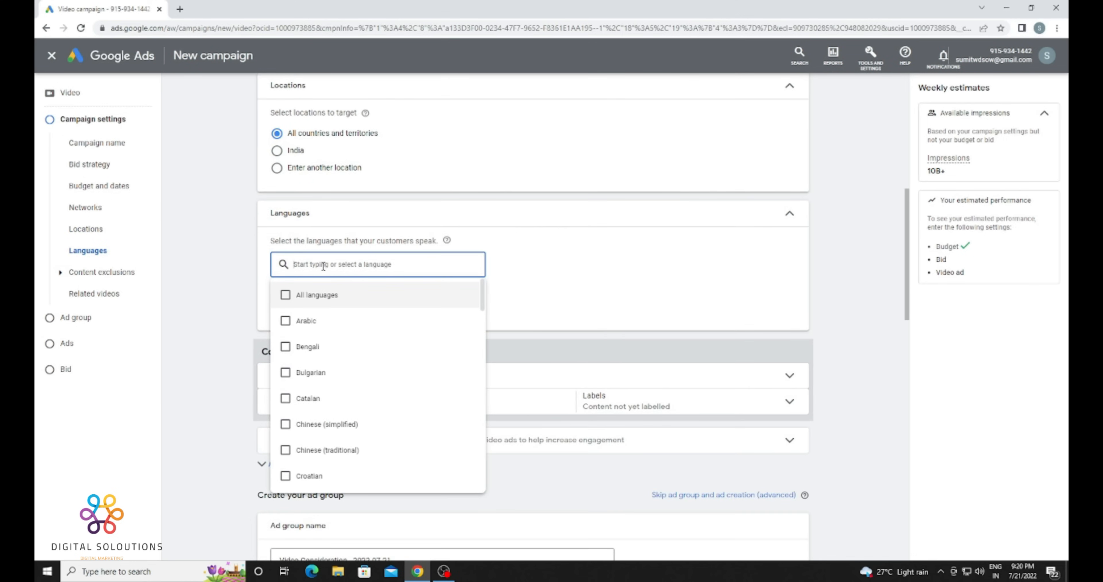
left_click(317, 294)
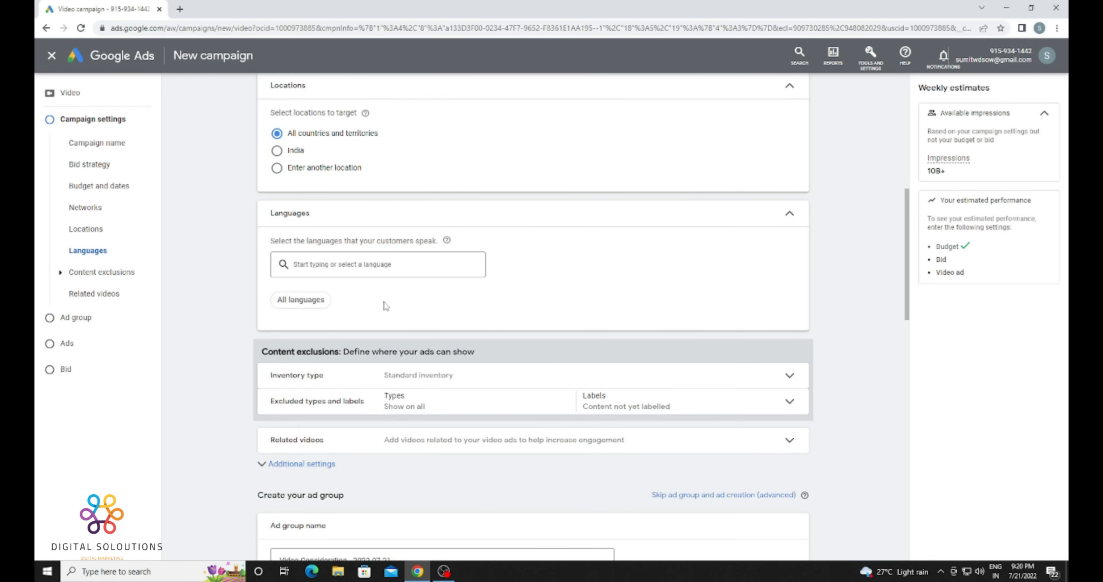
scroll("down", 3)
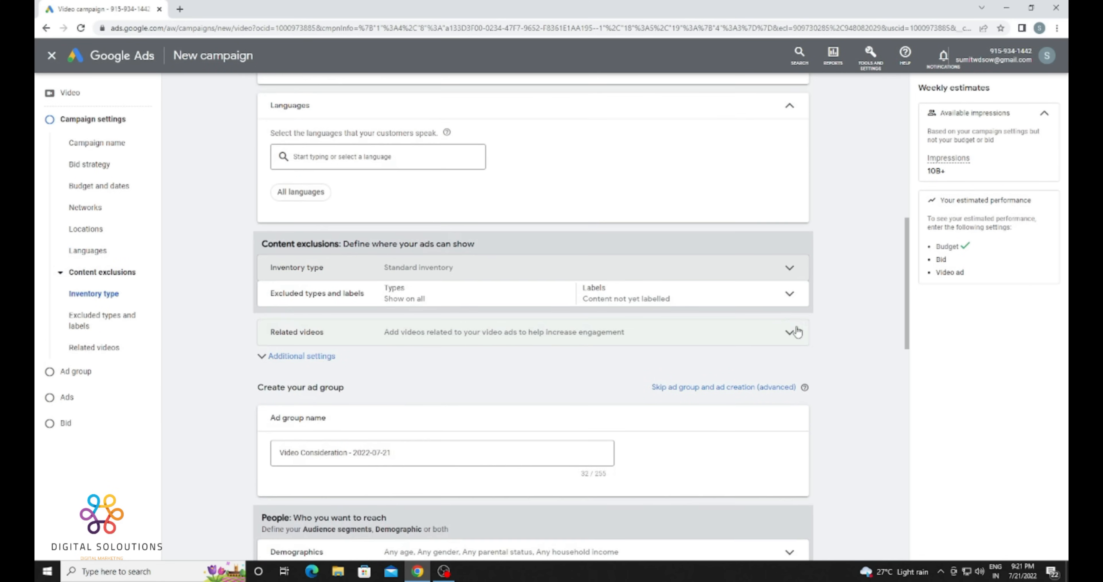
Review demographics and audience segments, leaving them at defaults
scroll("down", 3)
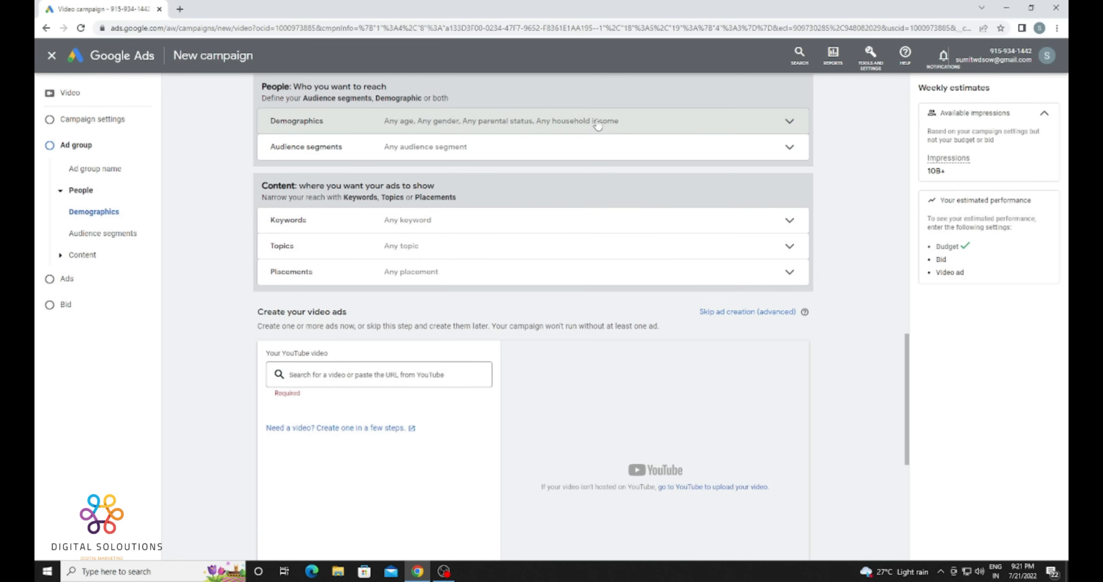
left_click(532, 120)
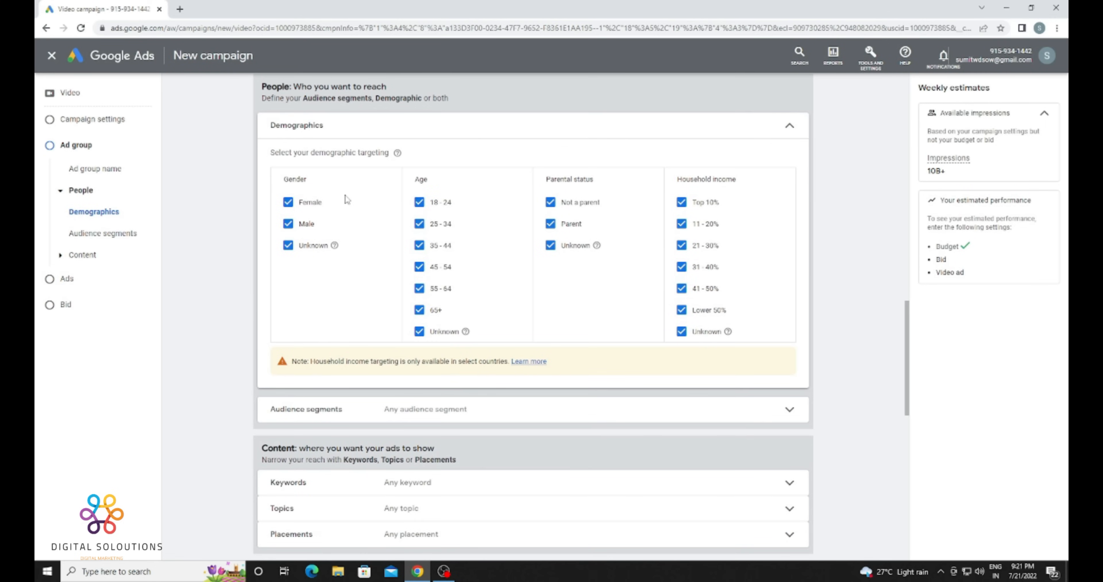
mouse_move(476, 314)
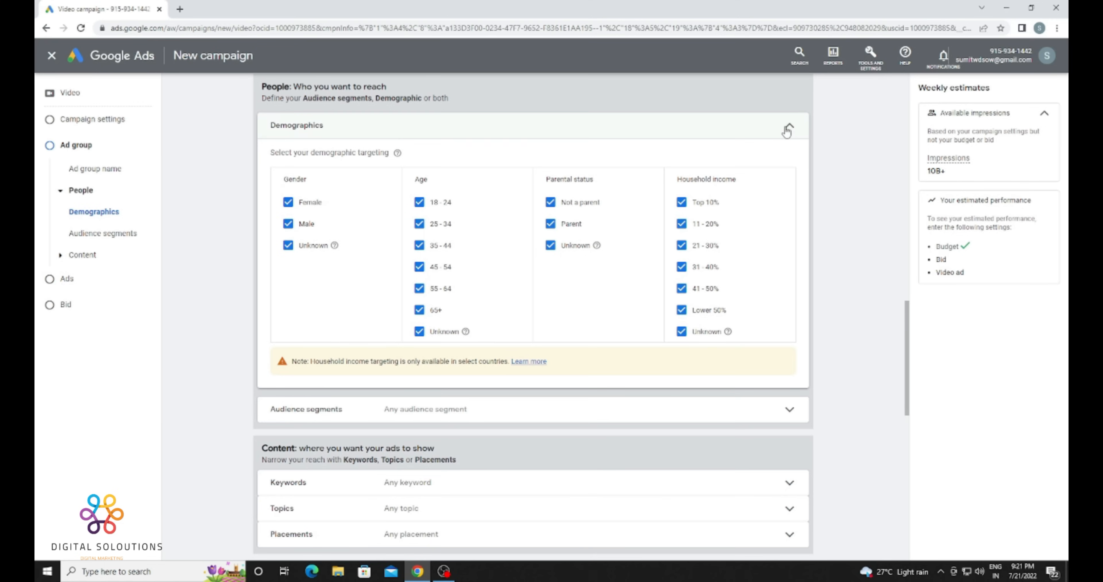
left_click(787, 130)
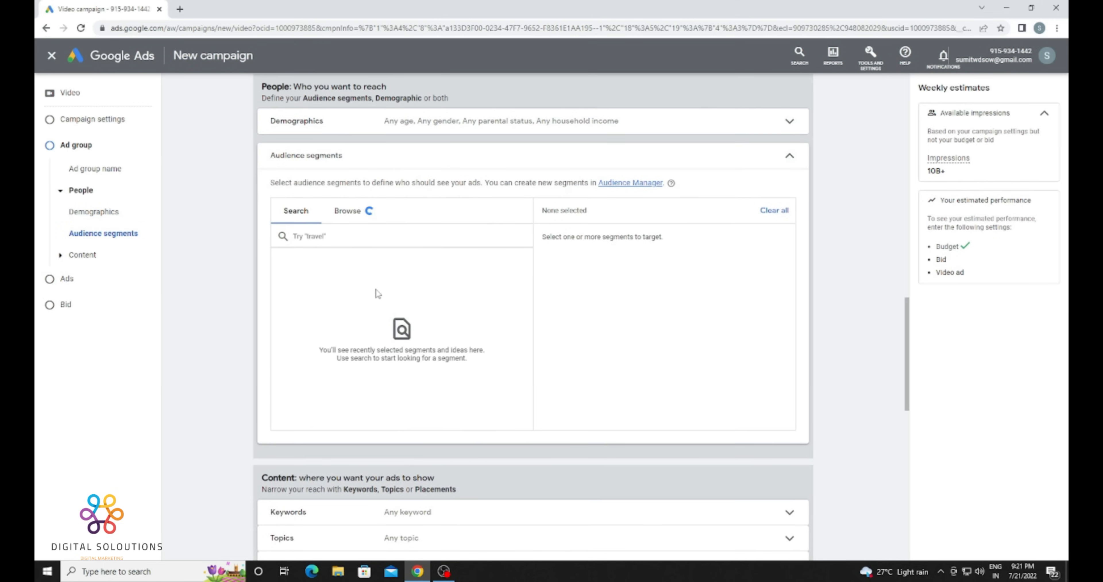
left_click(346, 210)
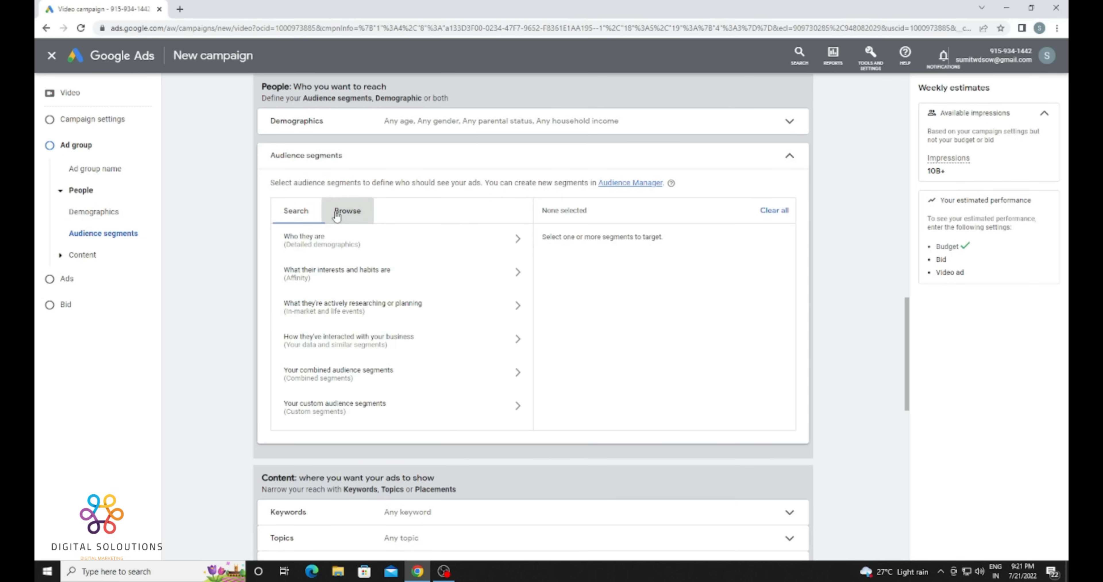
scroll("down", 3)
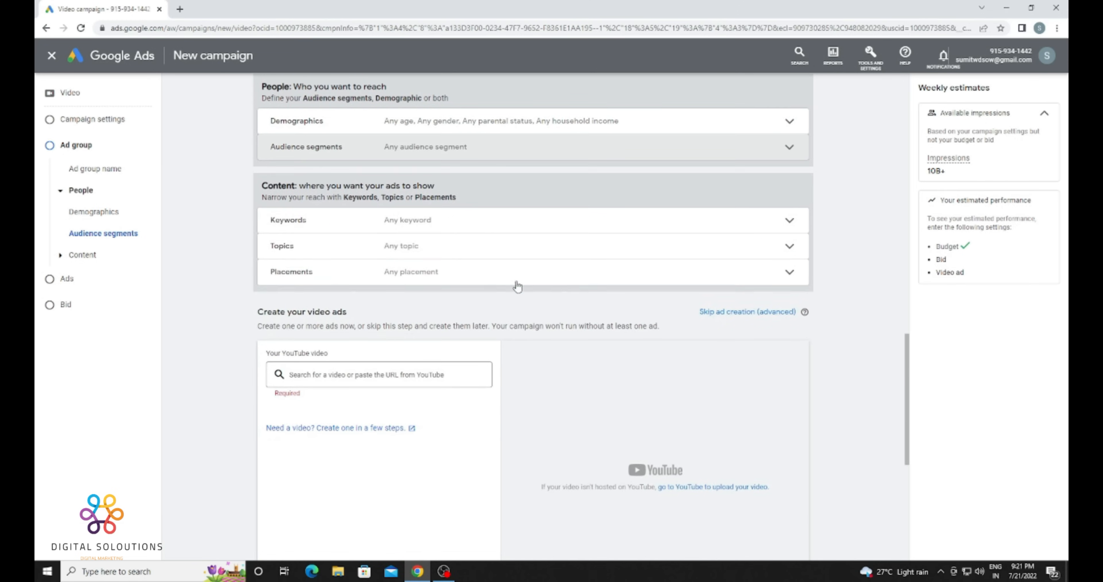
scroll("down", 3)
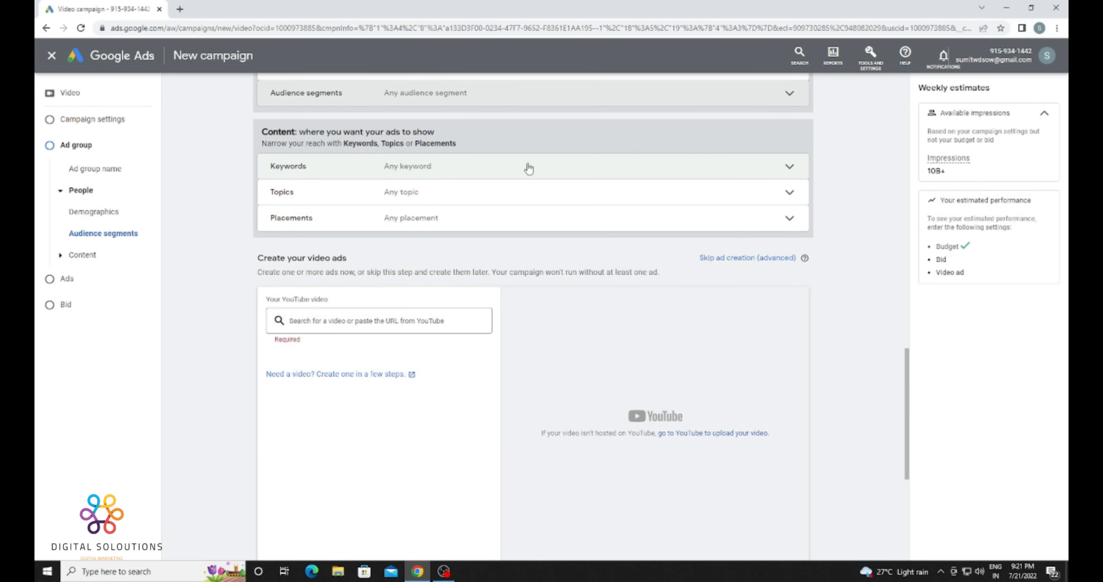
Review keywords, topics and placements unchanged, then start a new browser tab
left_click(529, 166)
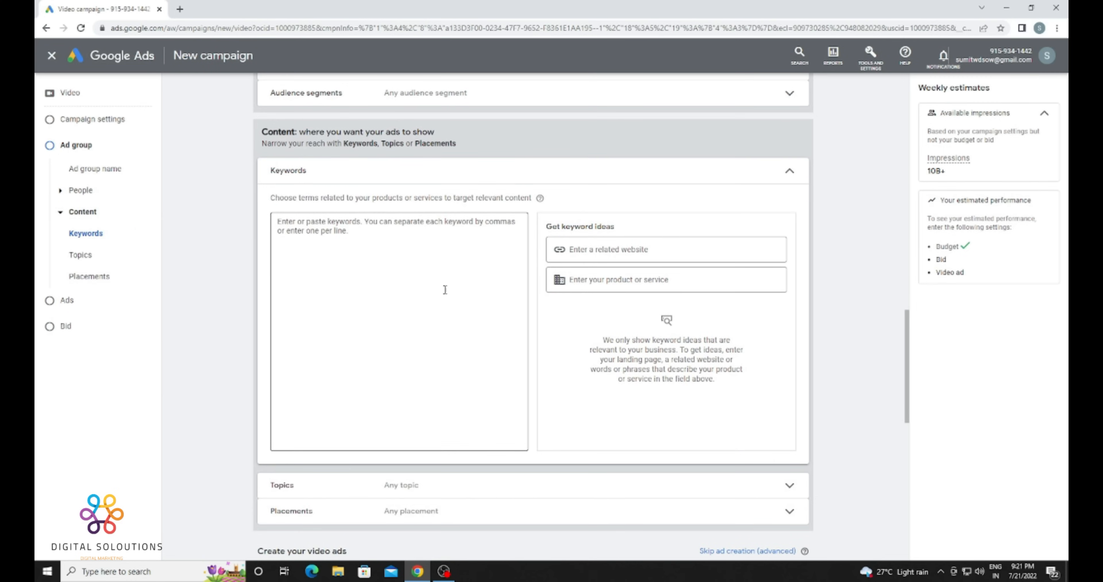
left_click(788, 170)
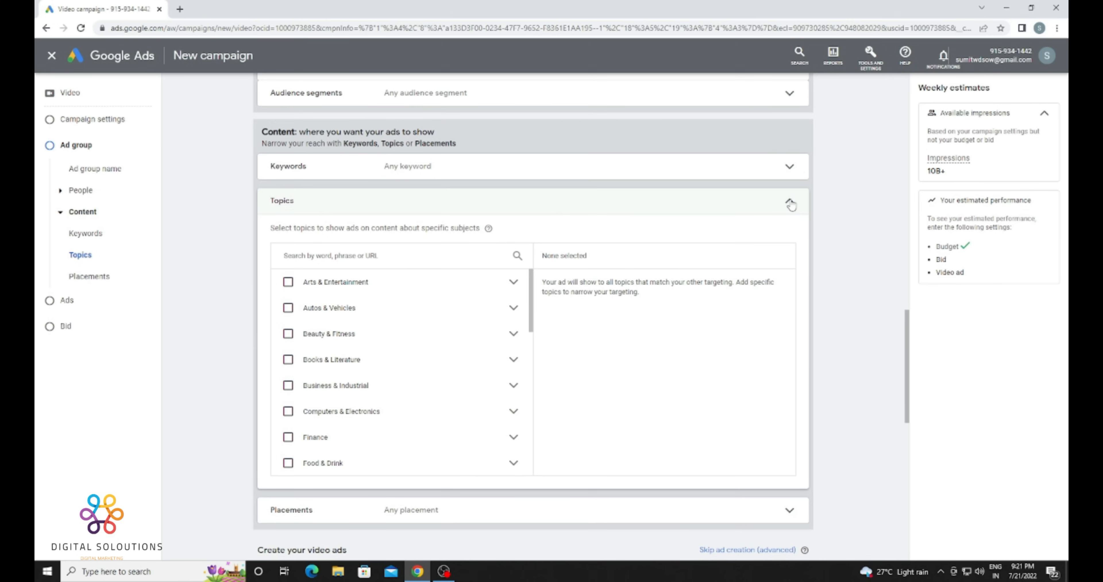
scroll("down", 3)
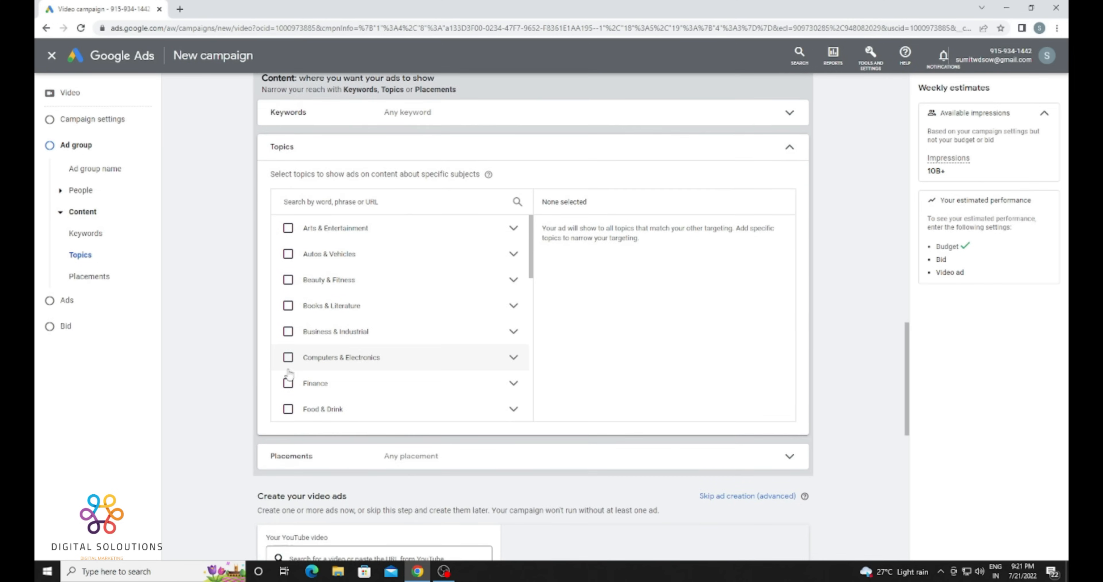
left_click(789, 147)
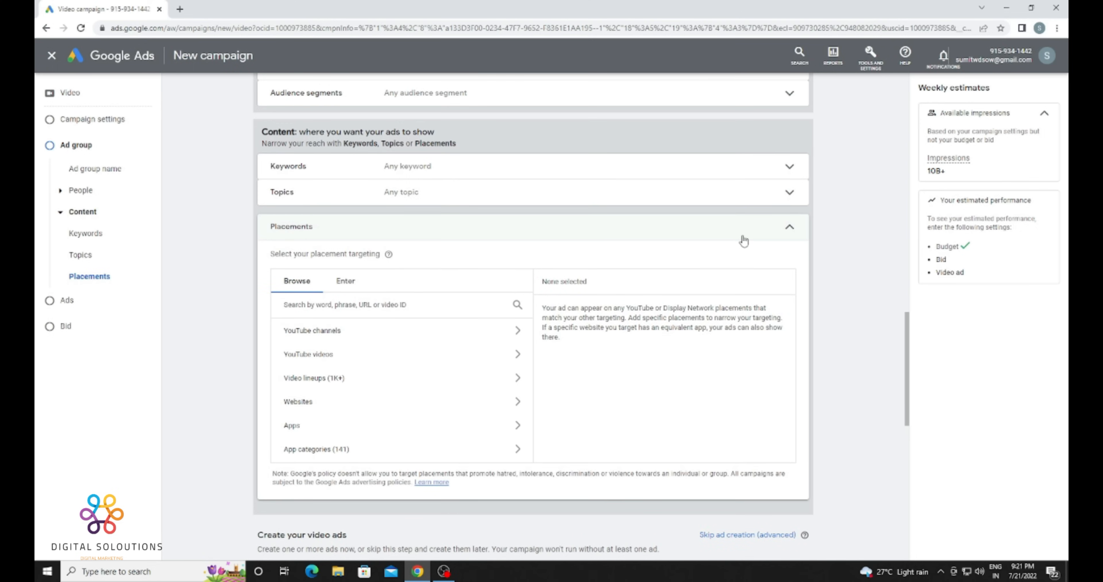
mouse_move(792, 232)
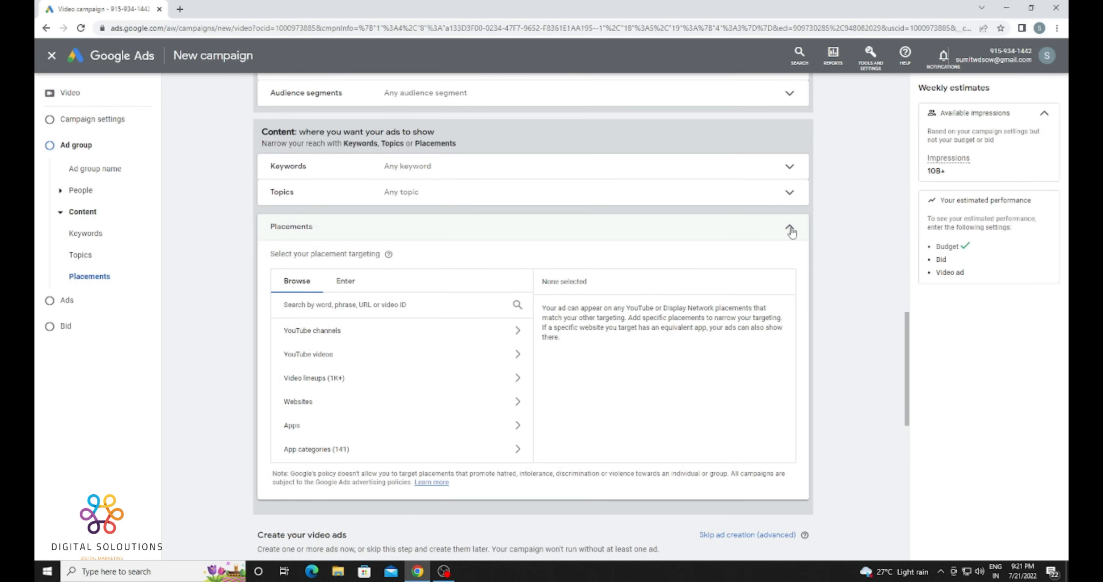
left_click(789, 225)
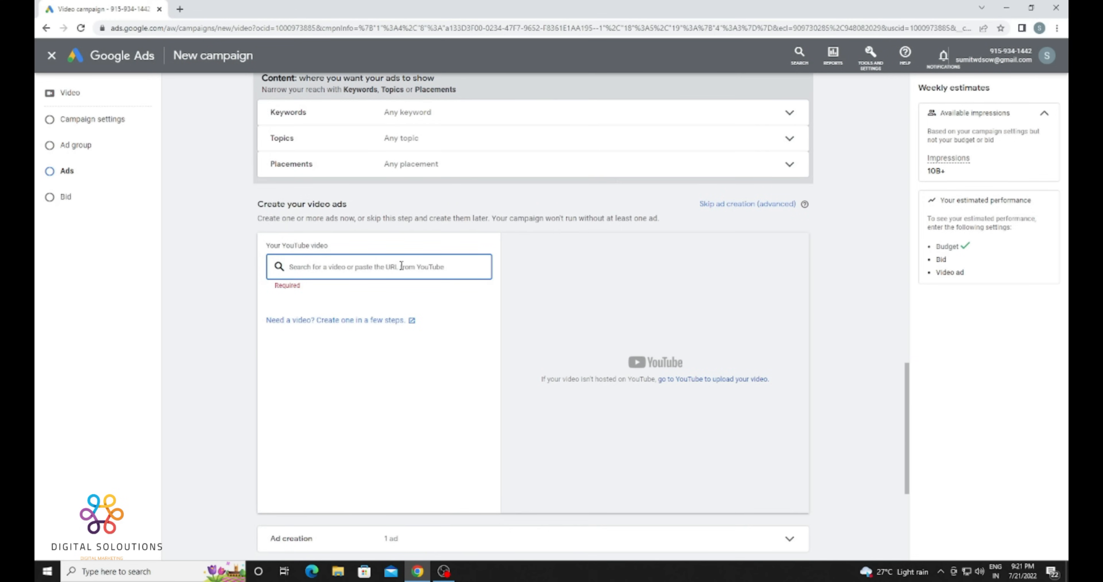
mouse_move(462, 266)
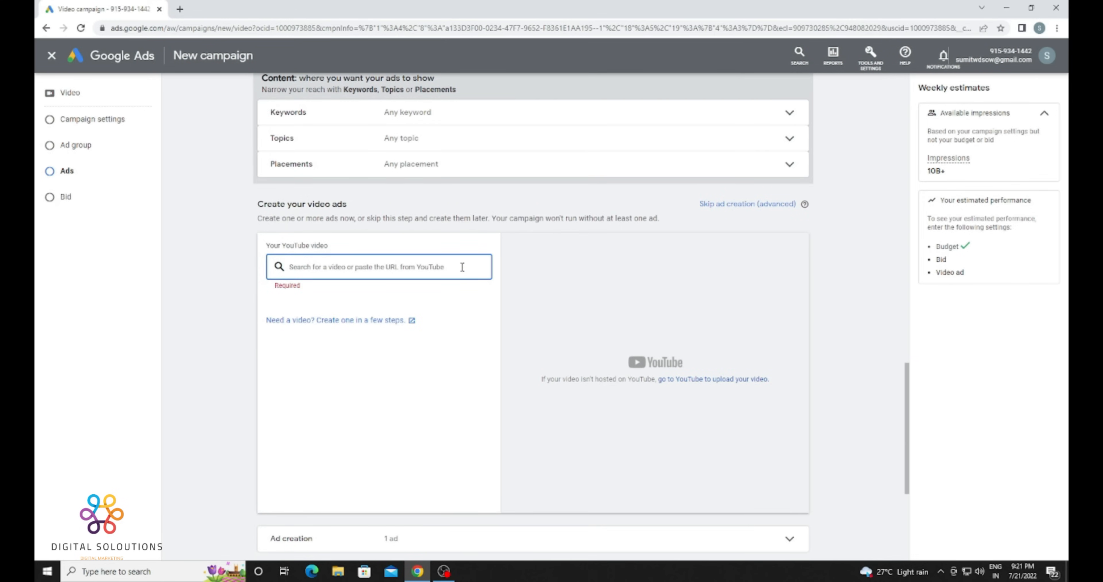
left_click(308, 9)
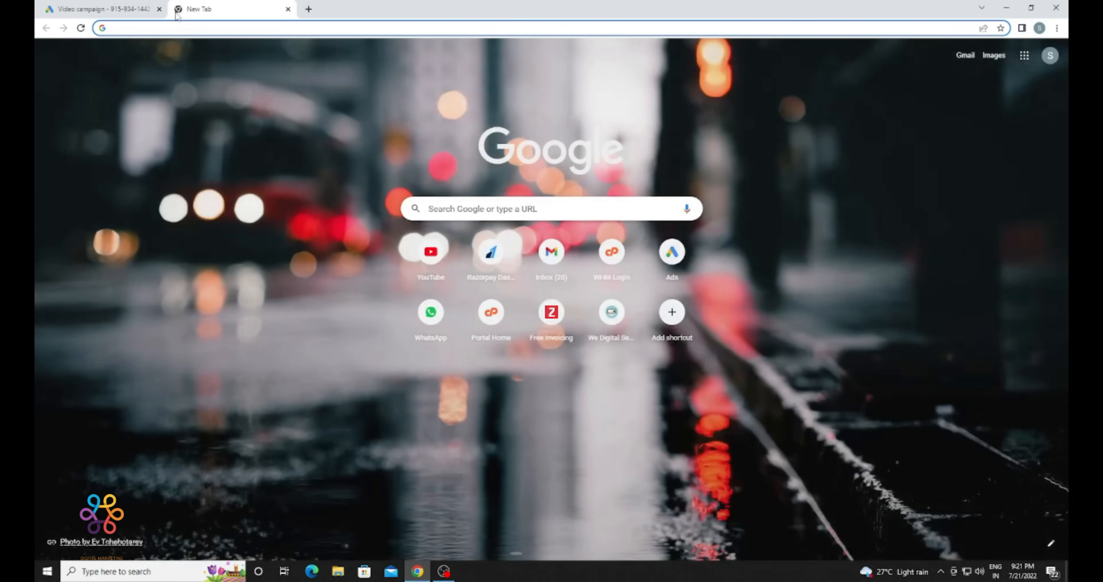
On youtube.com, copy the 295 video's URL and return to the Google Ads tab
type("youtube.com")
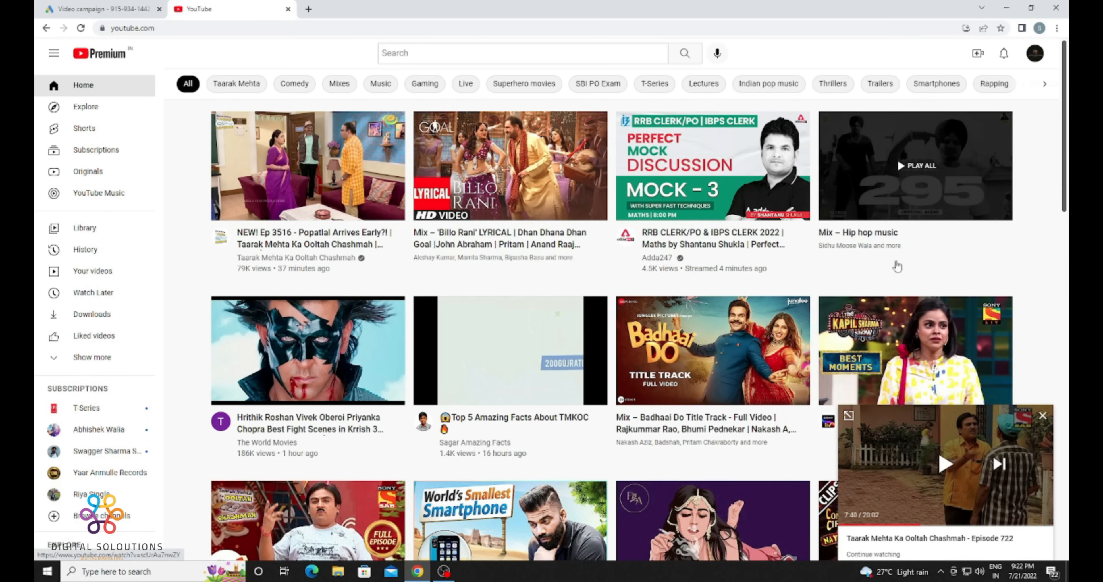
left_click(914, 166)
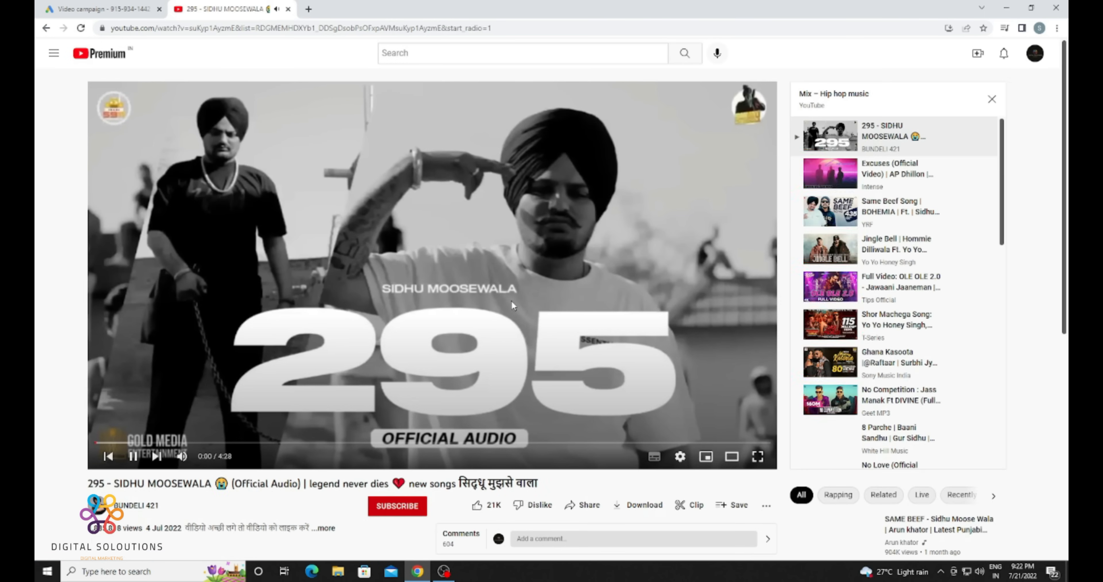
right_click(436, 302)
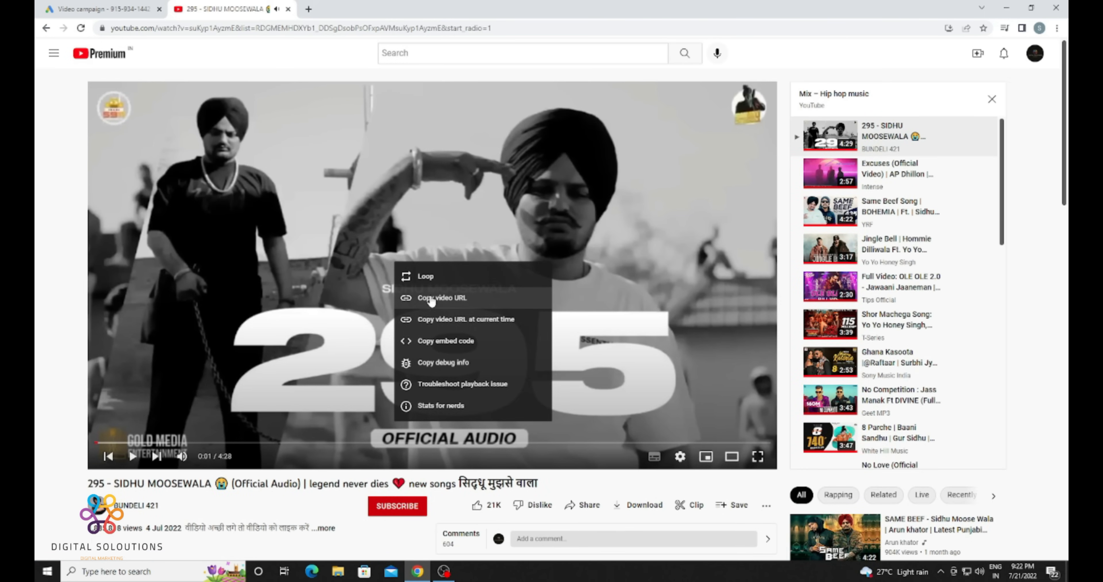
left_click(99, 9)
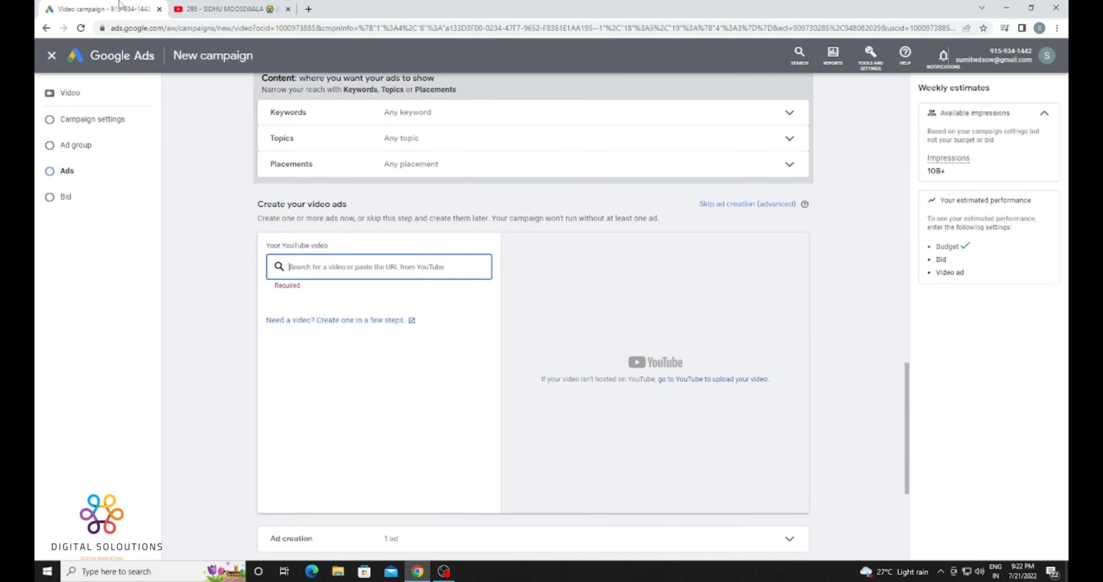
Paste the 295 video, choose the skippable in-stream format and set the youtu.be link as final URL
right_click(379, 266)
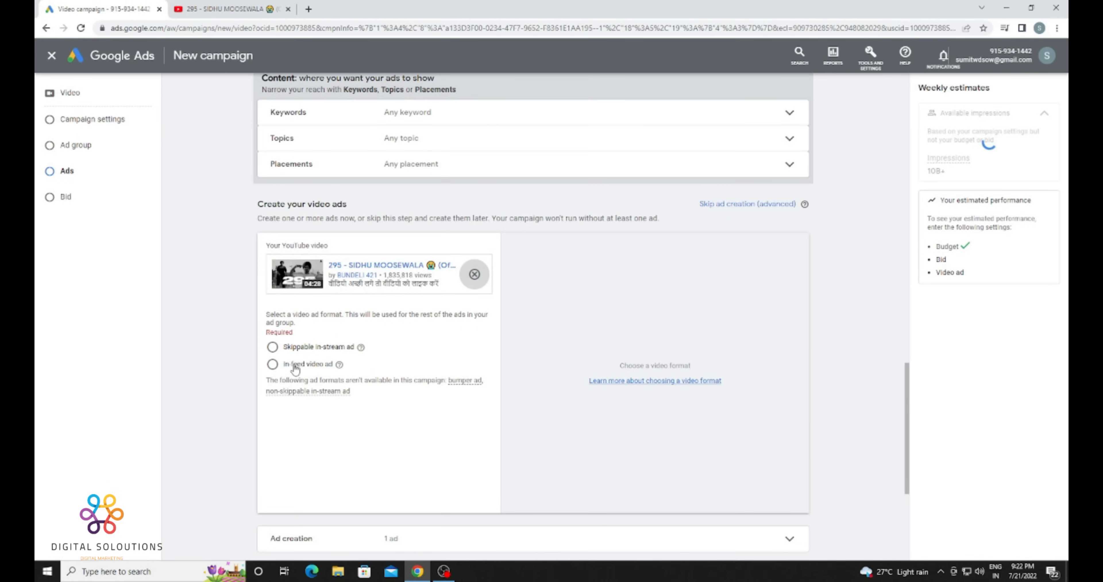
left_click(272, 346)
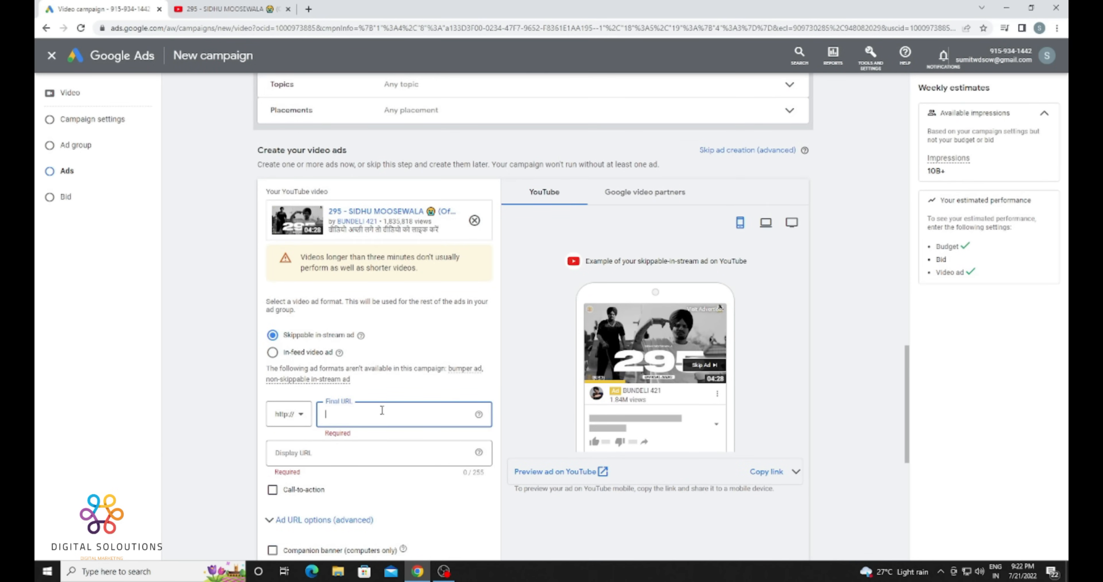
type("youtu.be/suKyp1AyzmE?list=RDGMEMHDXYb1")
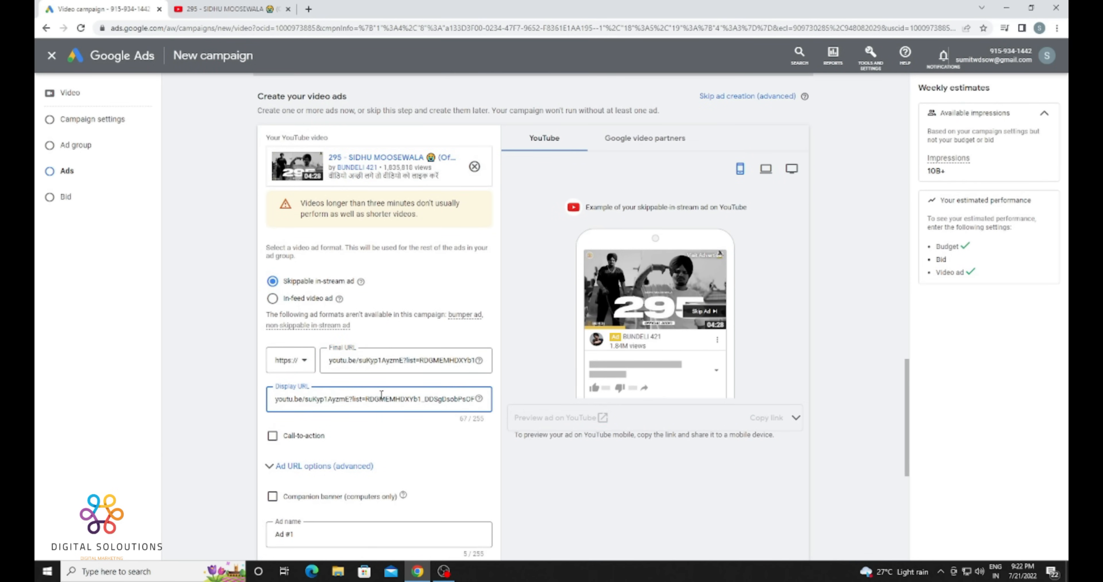
scroll("down", 3)
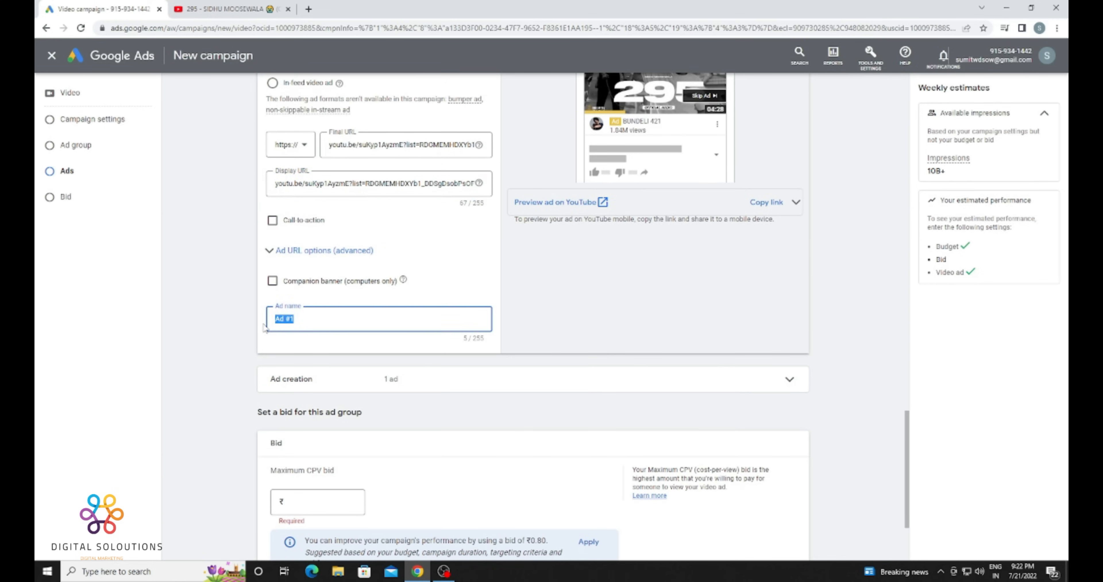
scroll("down", 3)
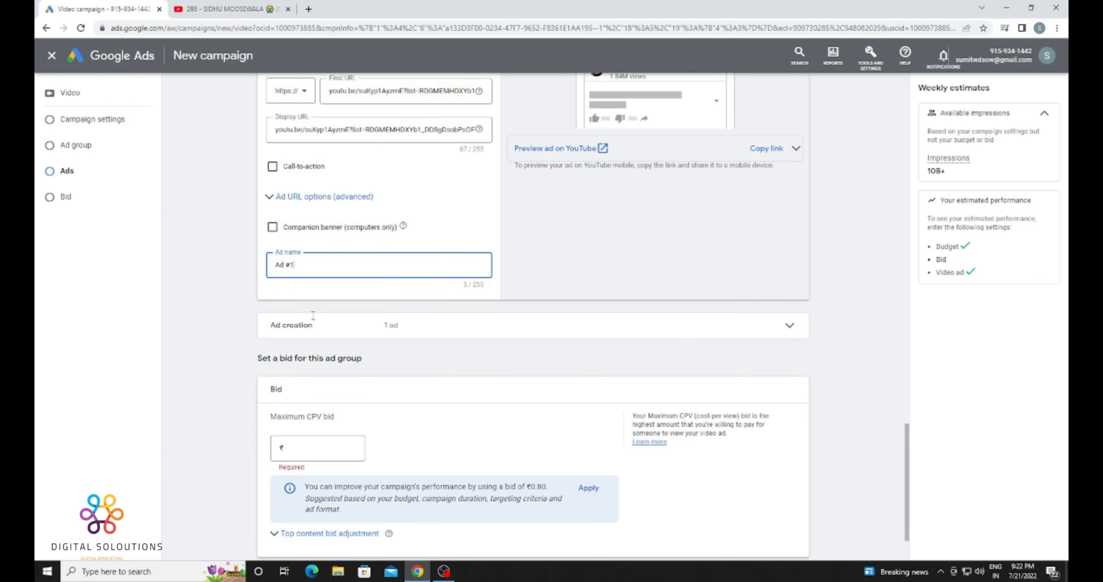
scroll("down", 3)
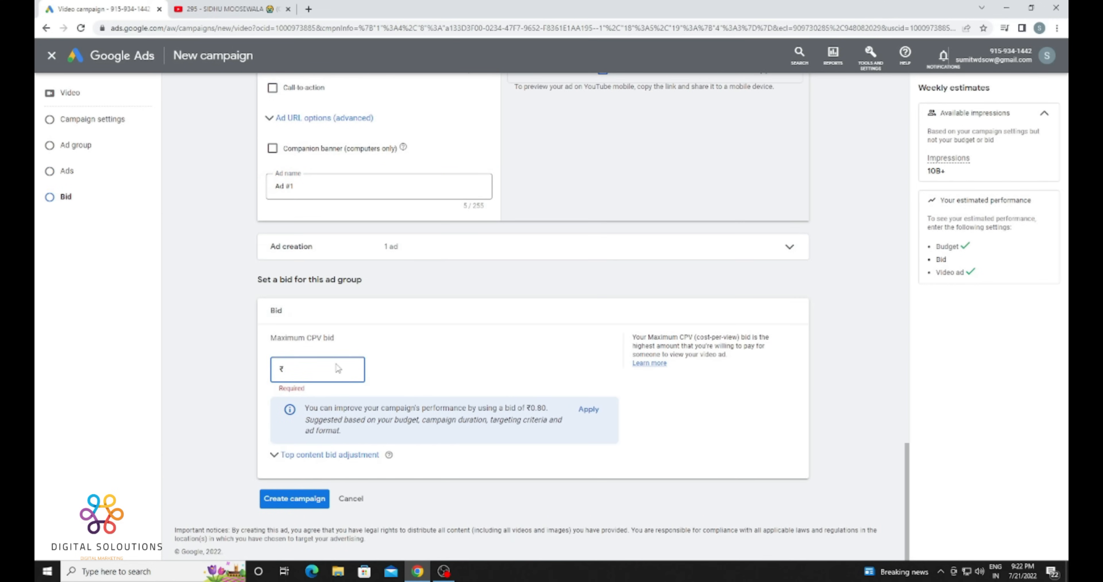
Set the maximum CPV bid to ₹0.80, create the campaign and proceed to it
type("0.00")
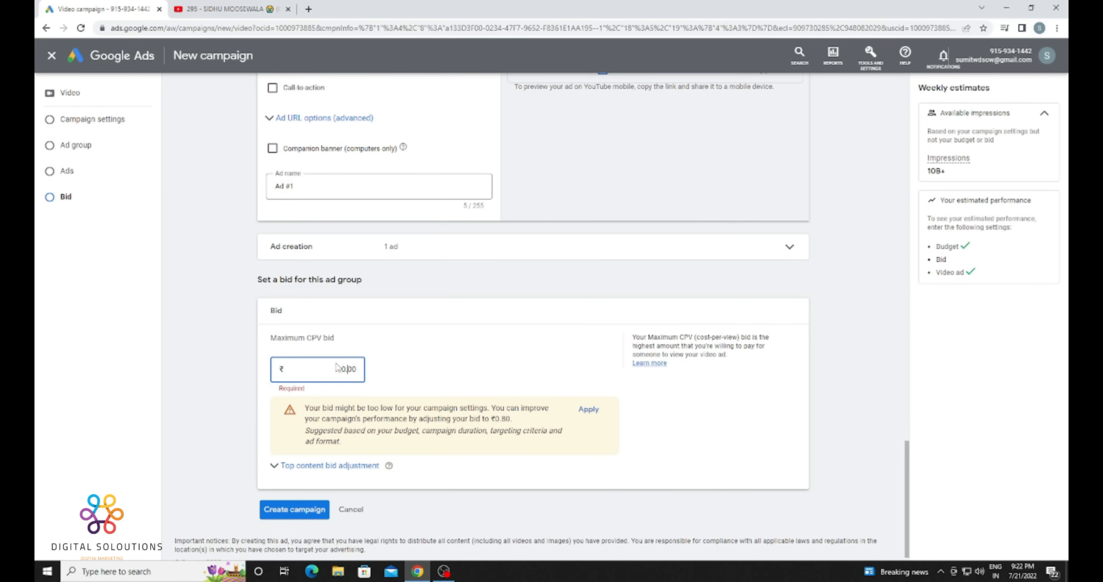
type("0.60")
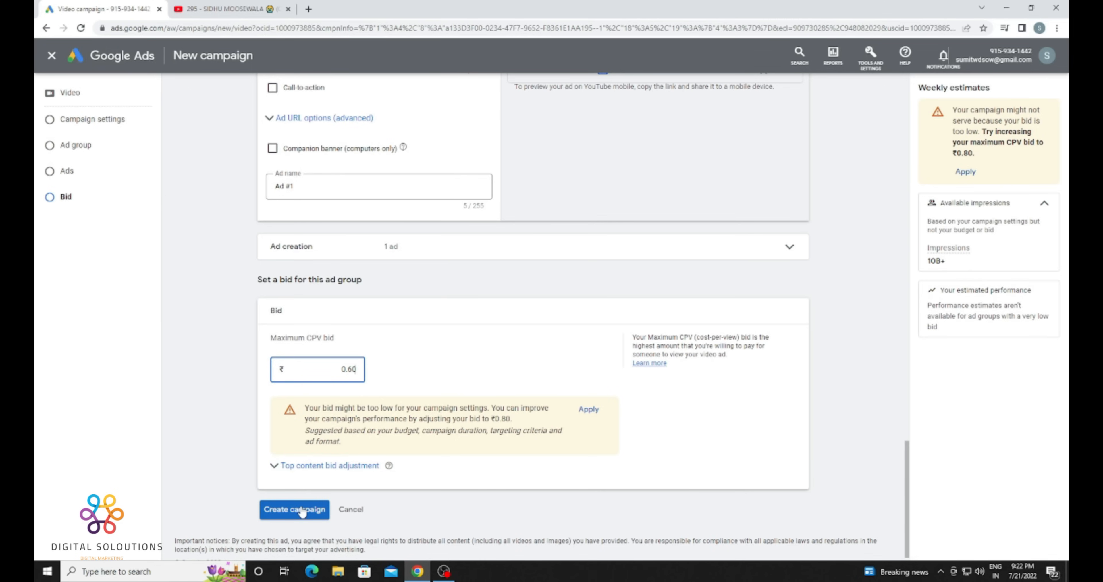
mouse_move(286, 487)
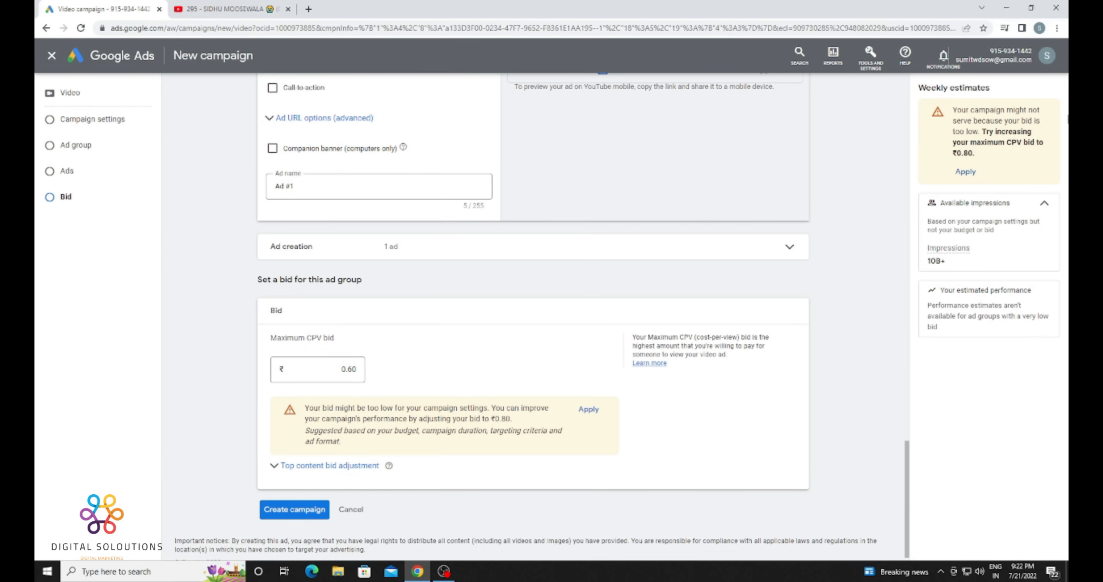
left_click(316, 369)
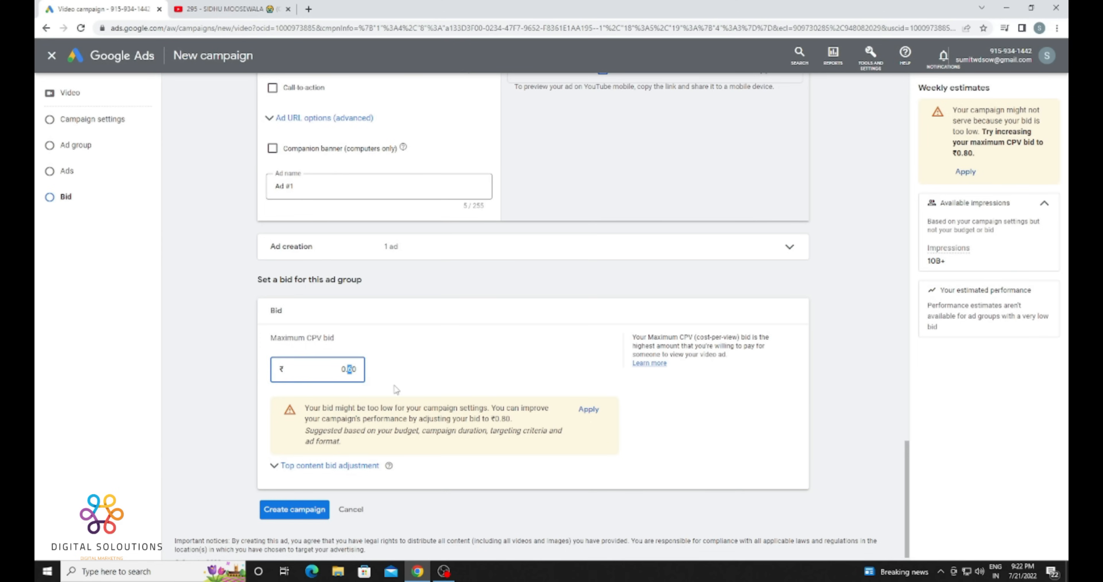
type("0.80")
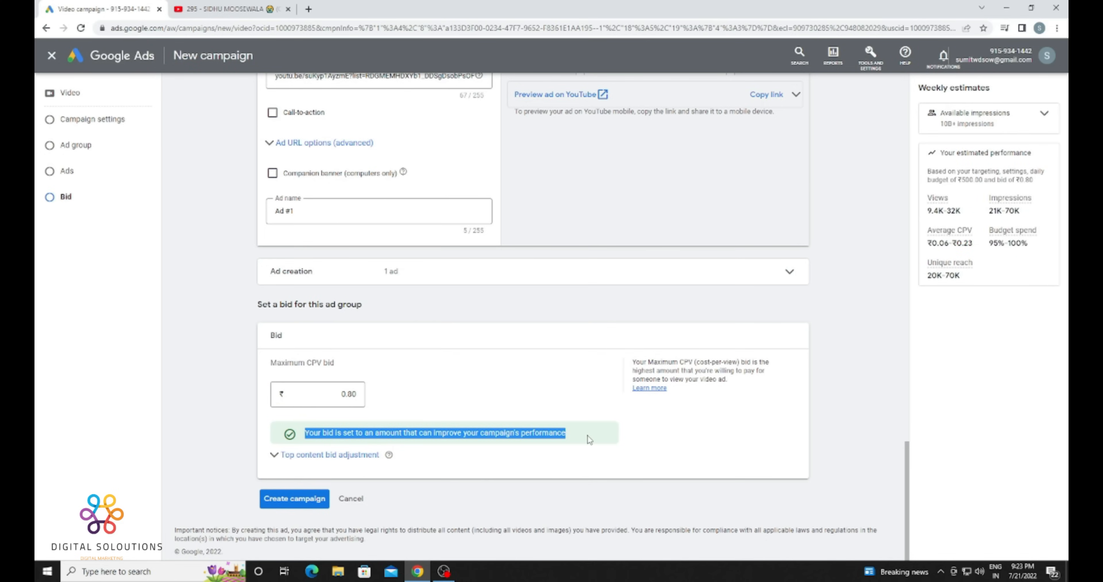
left_click(294, 498)
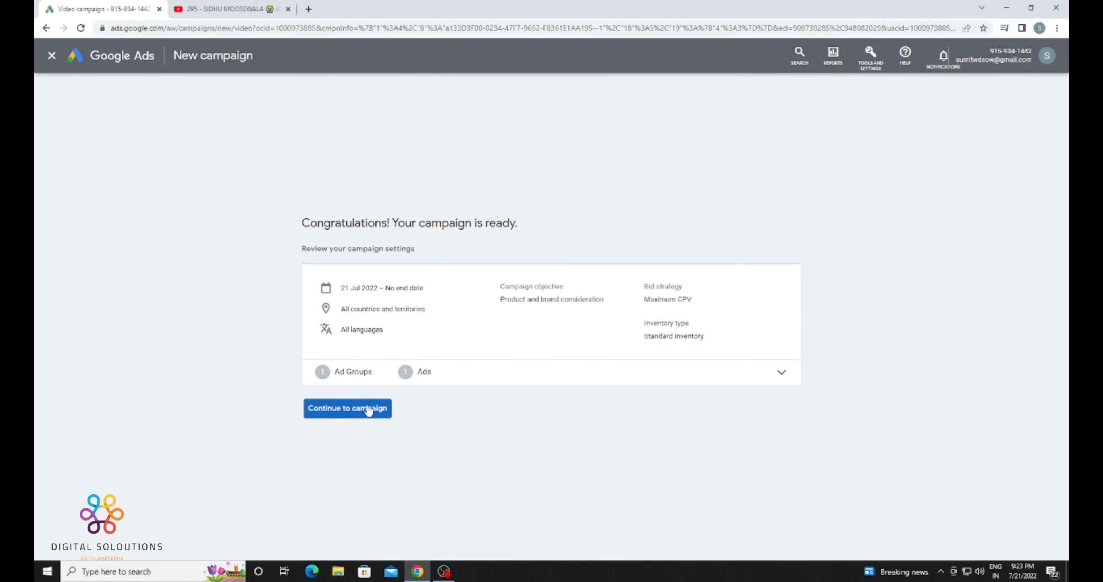
left_click(347, 408)
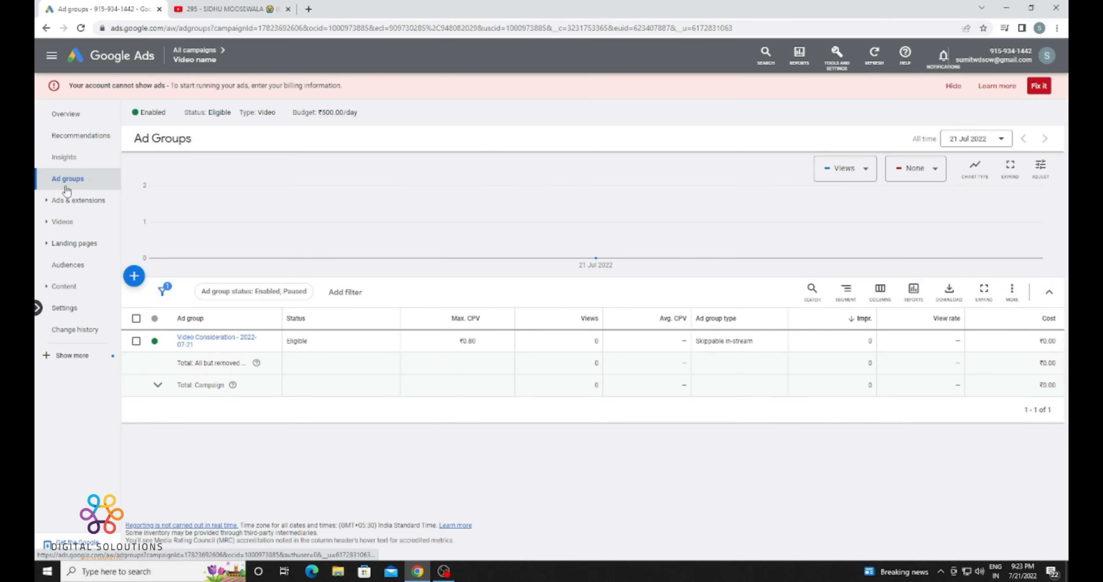
Confirm Ad #1 is pending review, then start a second ad group from the Ad groups list
left_click(58, 221)
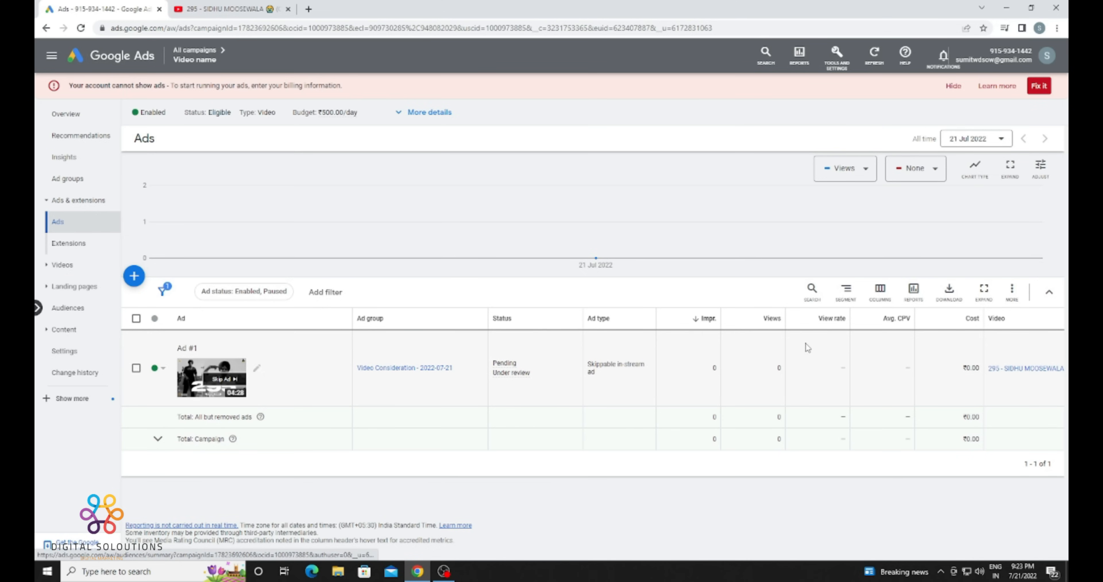
left_click(837, 56)
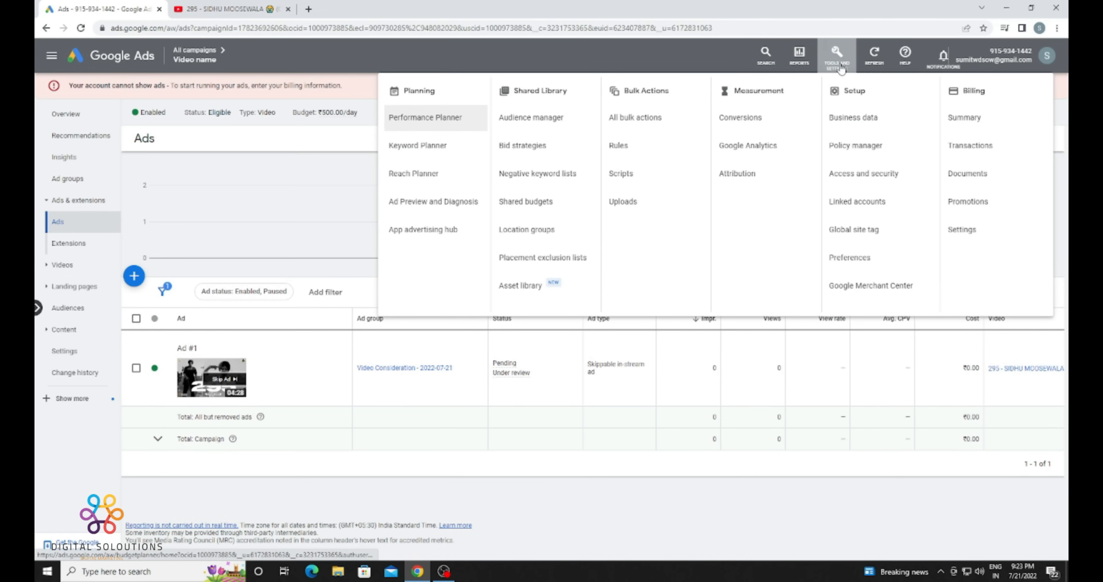
left_click(837, 55)
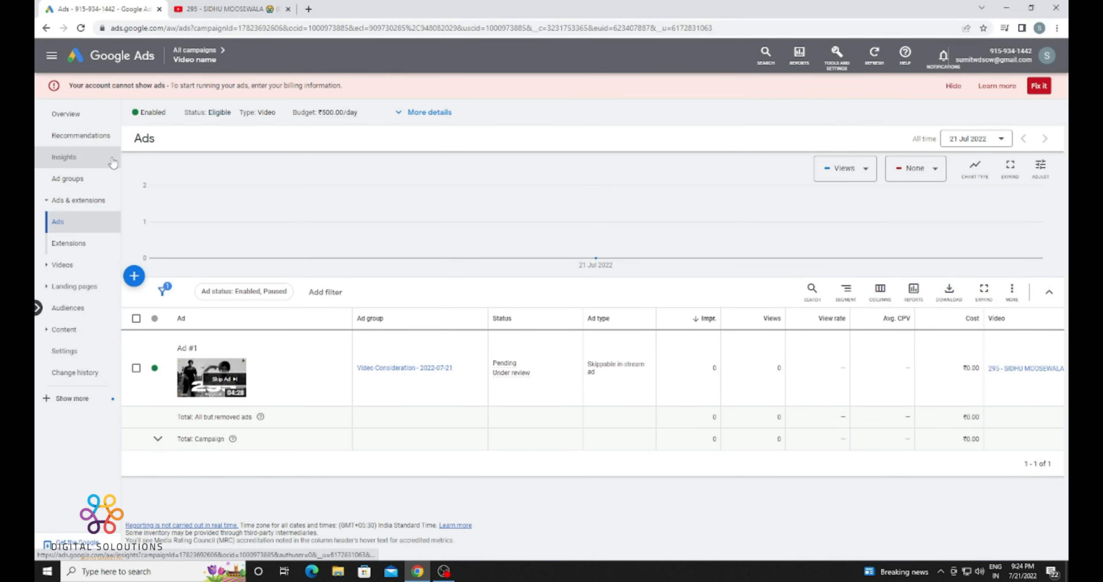
left_click(81, 135)
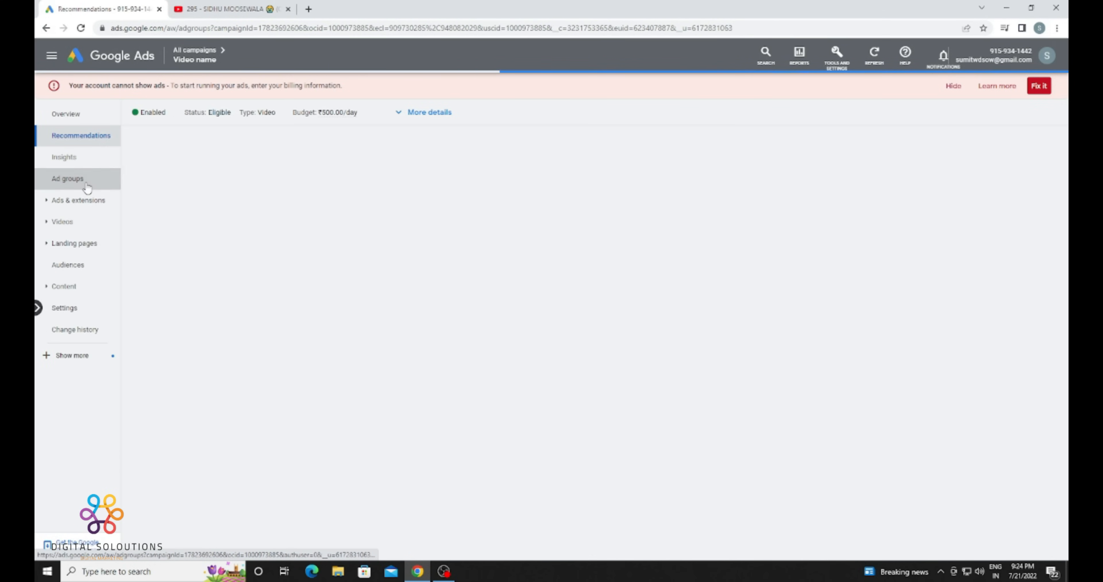
left_click(68, 178)
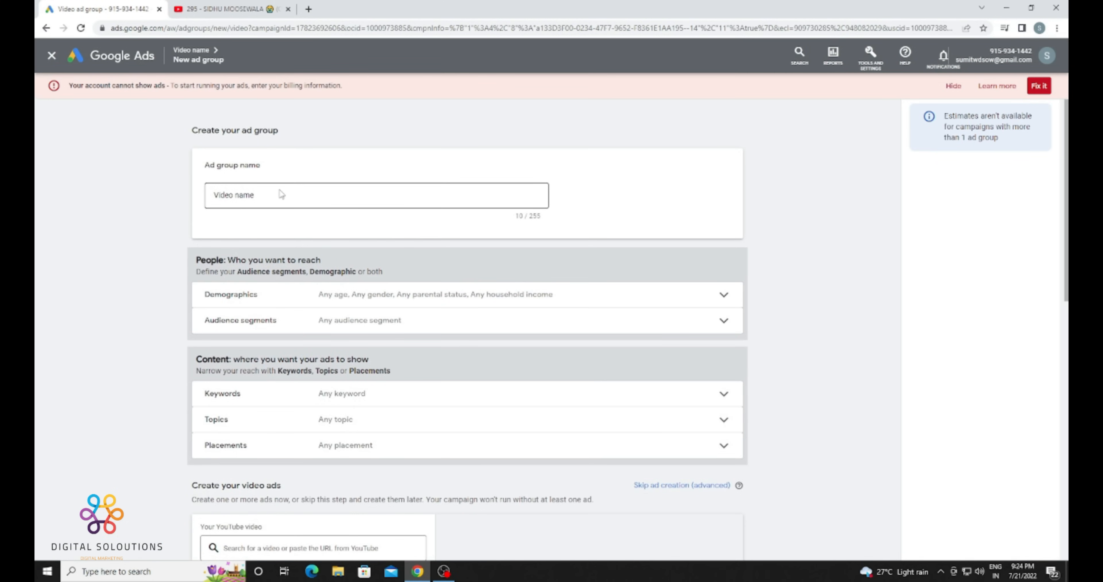
Review the new ad group's demographic and topic targeting, leaving defaults
double_click(234, 194)
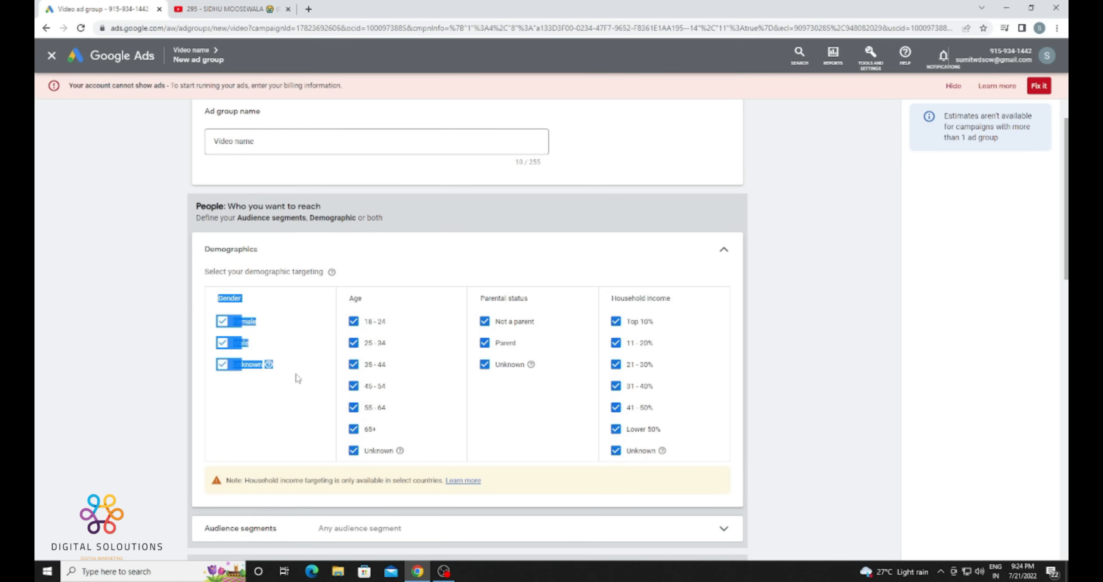
scroll("down", 3)
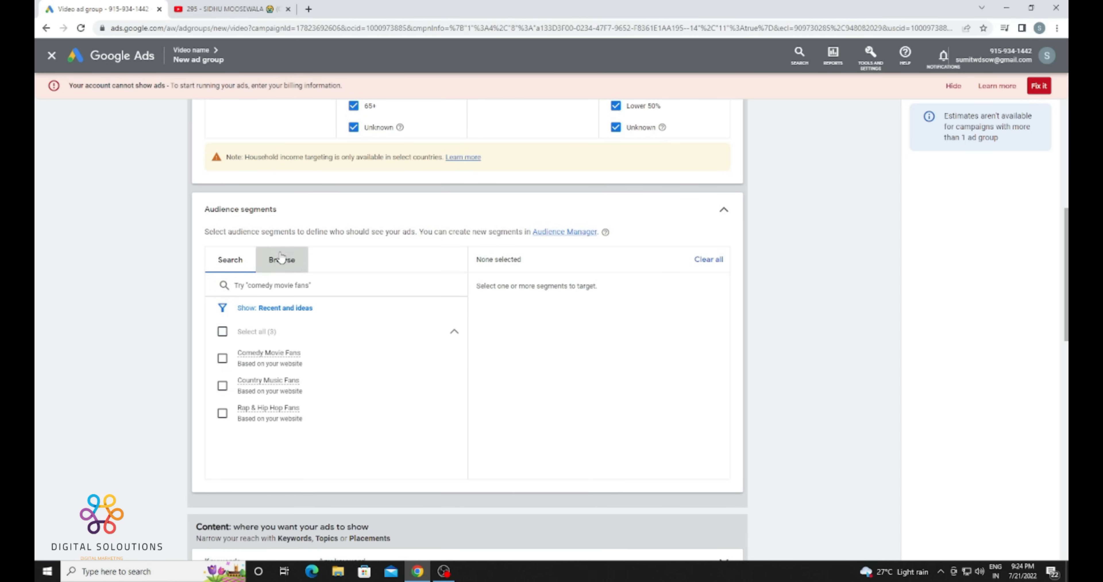
scroll("down", 3)
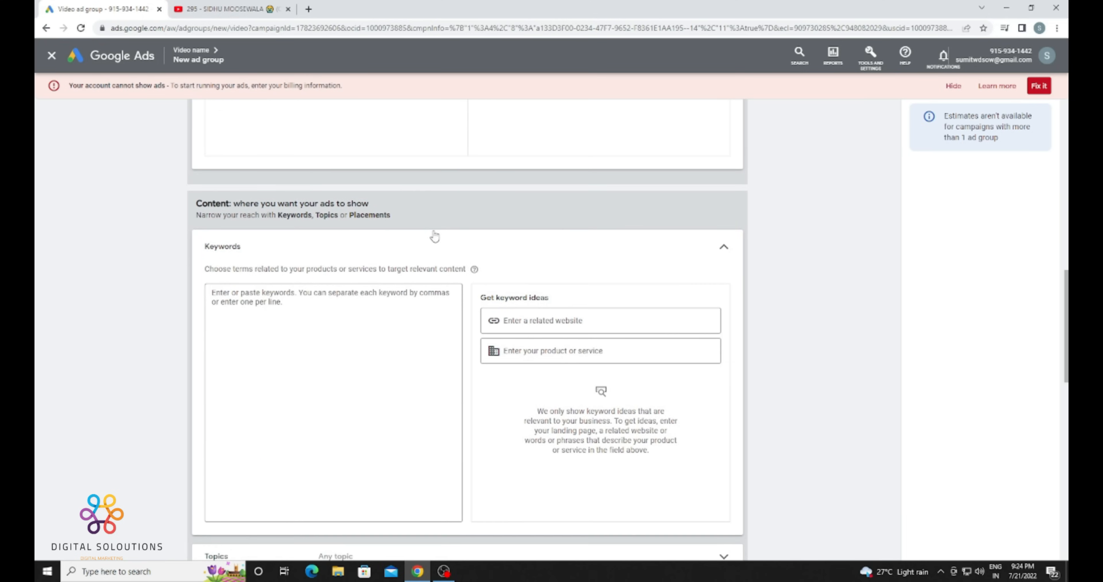
left_click(723, 247)
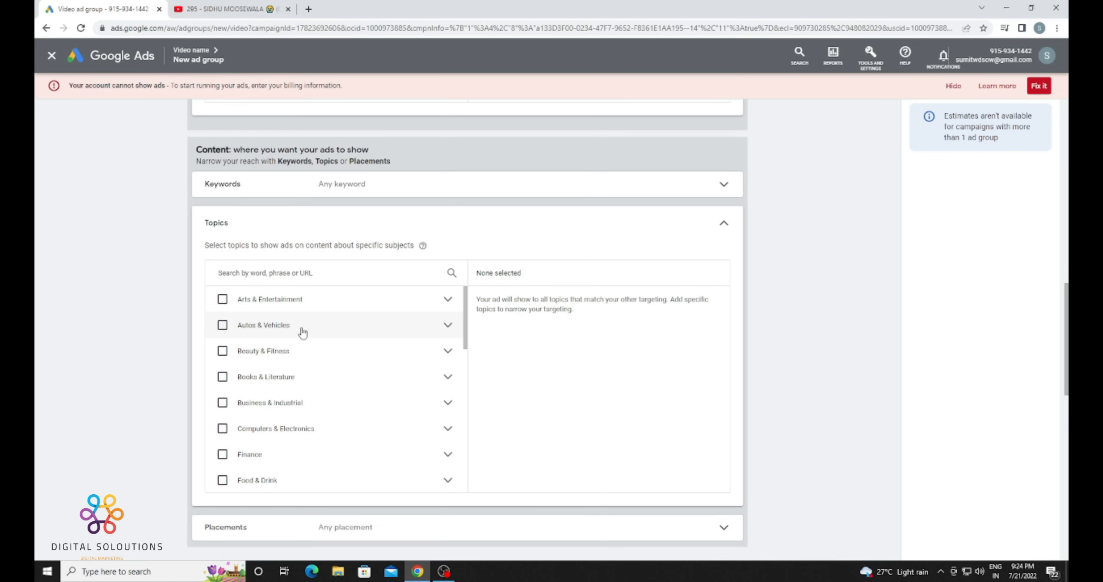
scroll("down", 3)
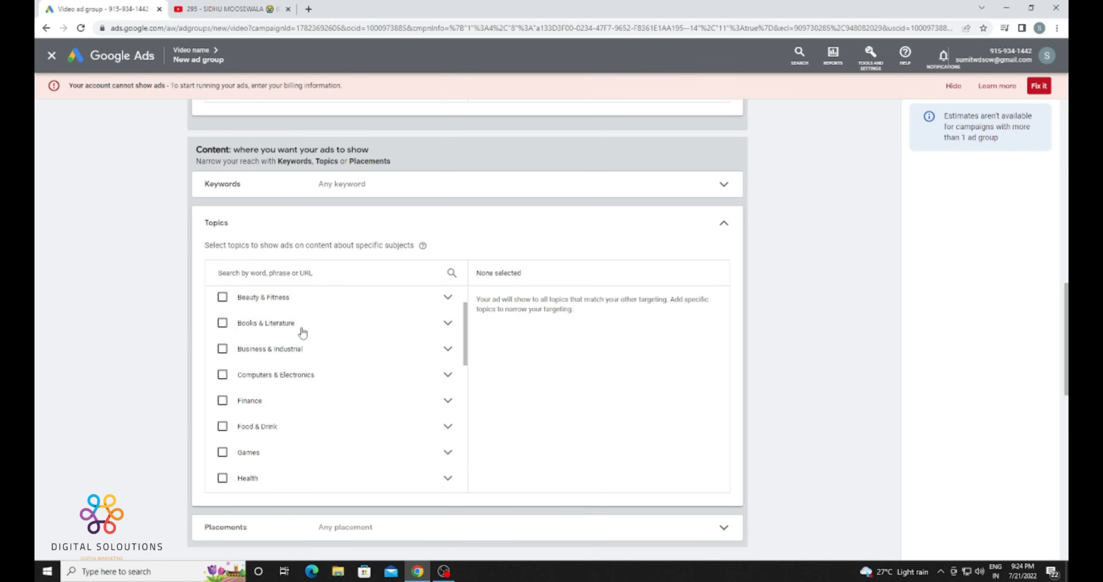
scroll("down", 3)
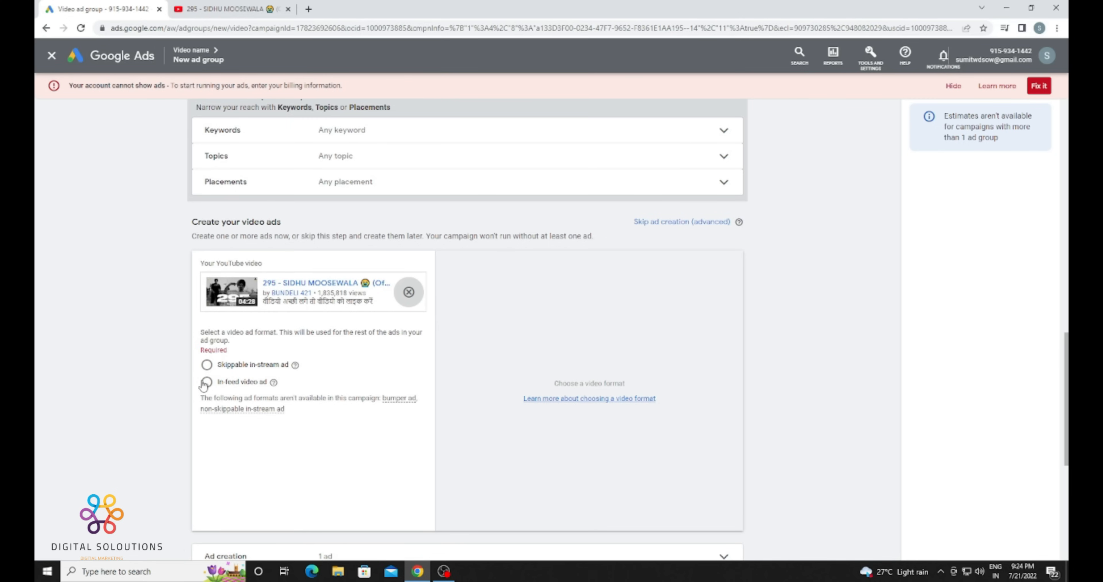
Choose the In-feed video ad format and enter the headline 295 Sidhu Moosewala
left_click(206, 382)
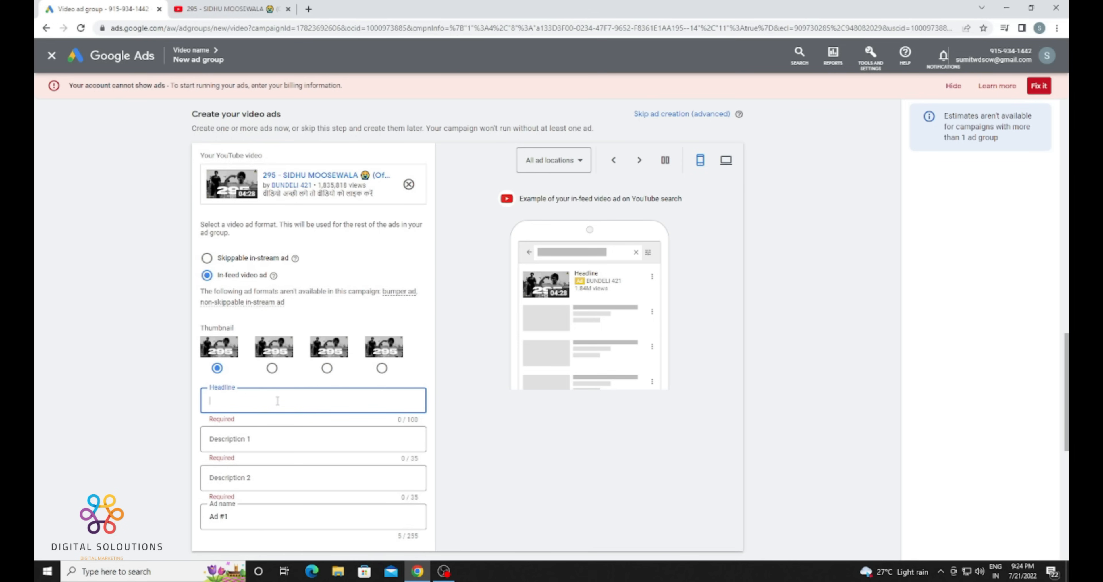
left_click(639, 161)
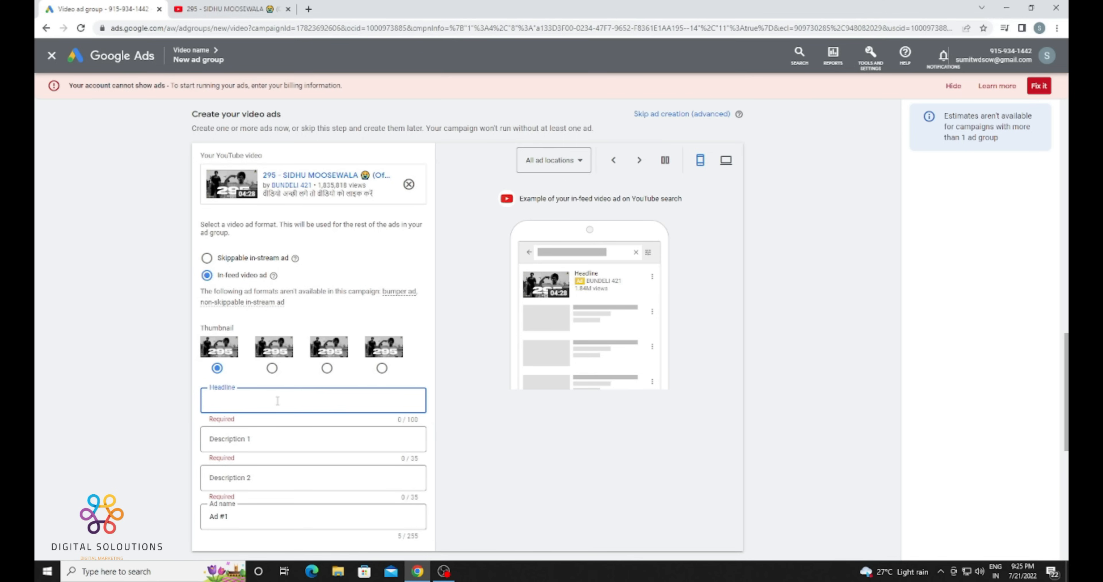
type("295 S")
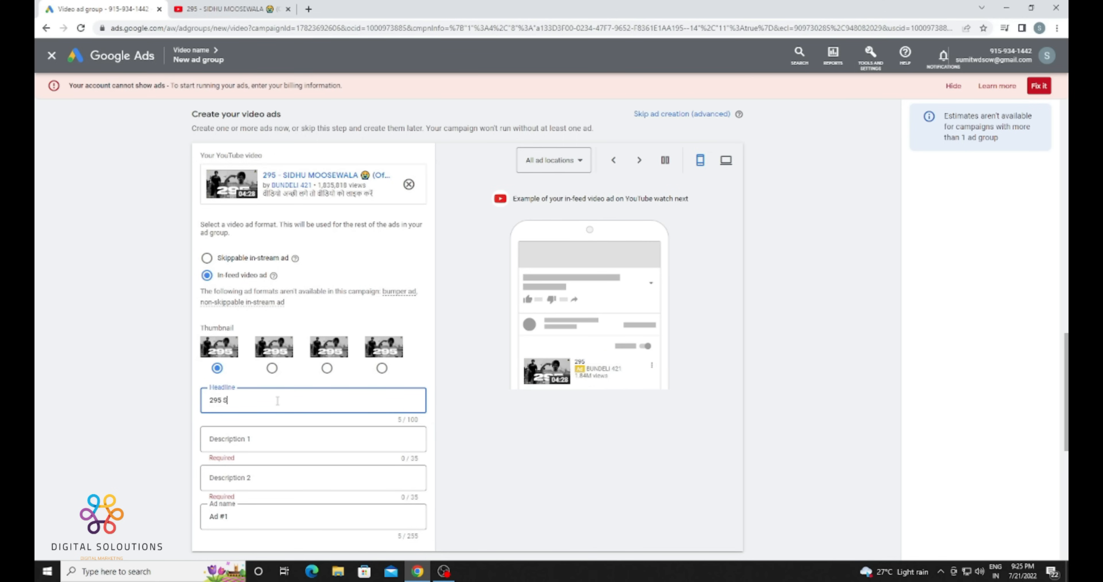
type("idhu Moosewala")
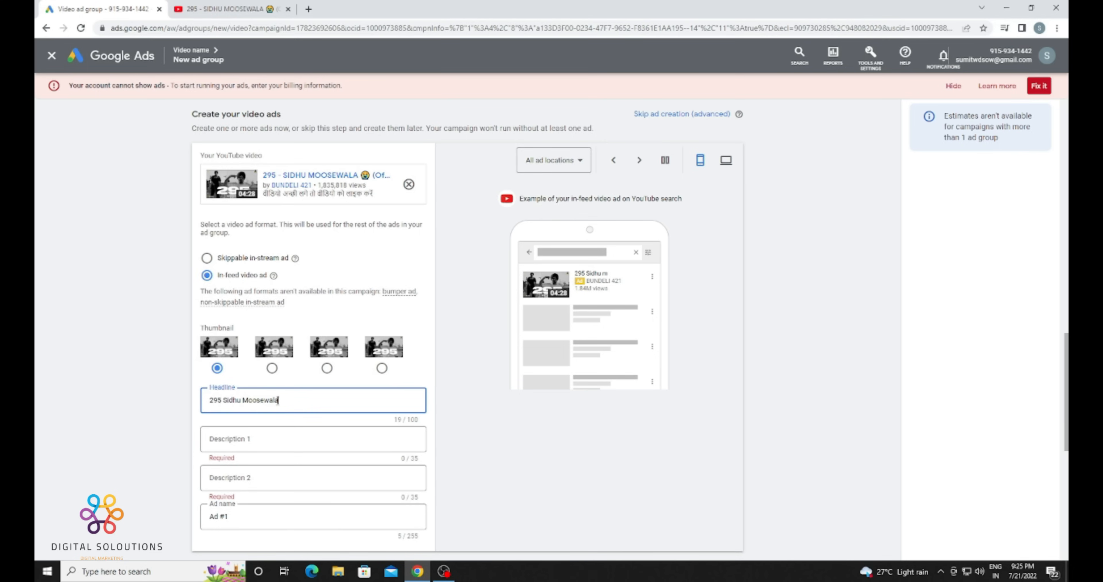
Fill Description 1 and Description 2 with Bundeli 421
left_click(313, 438)
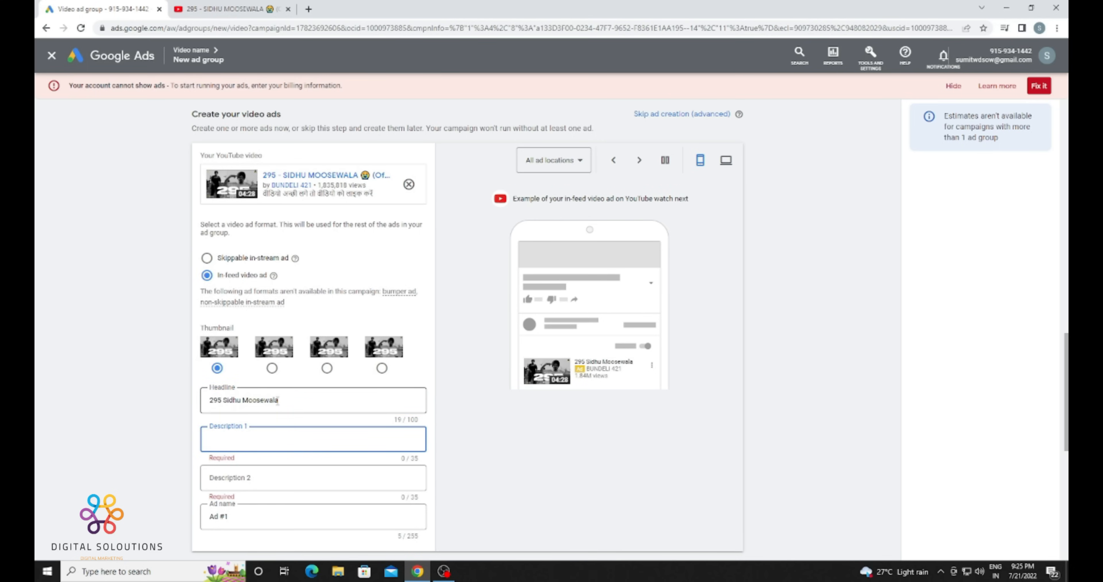
type("Bur")
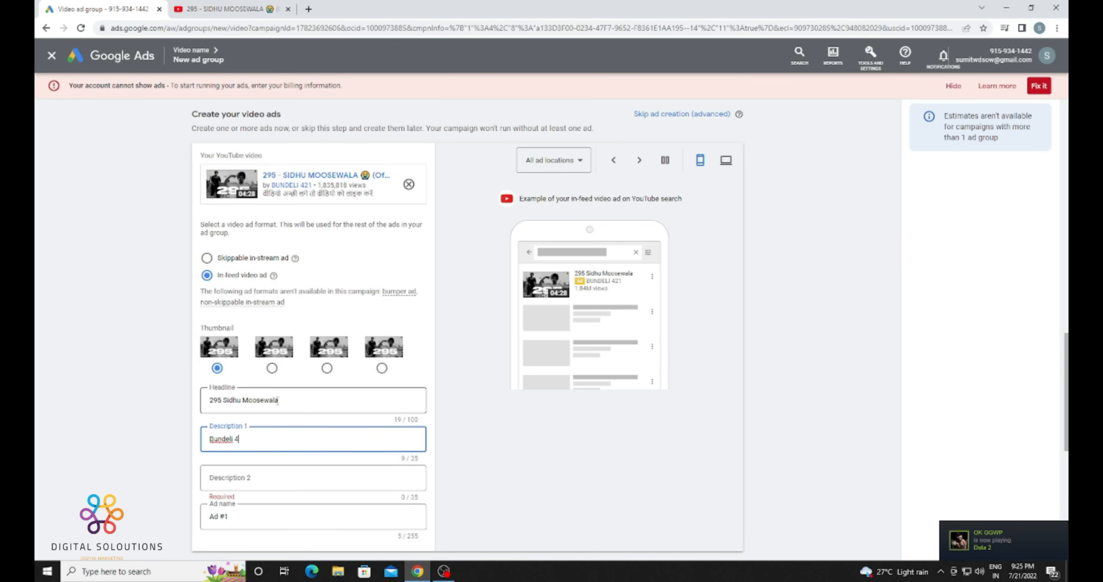
type("21")
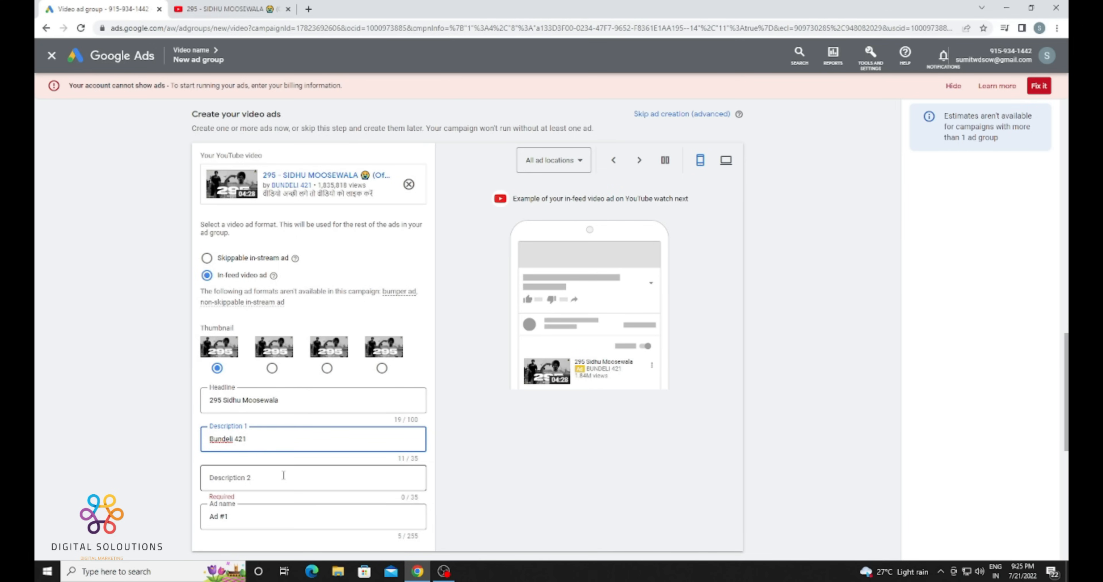
double_click(236, 438)
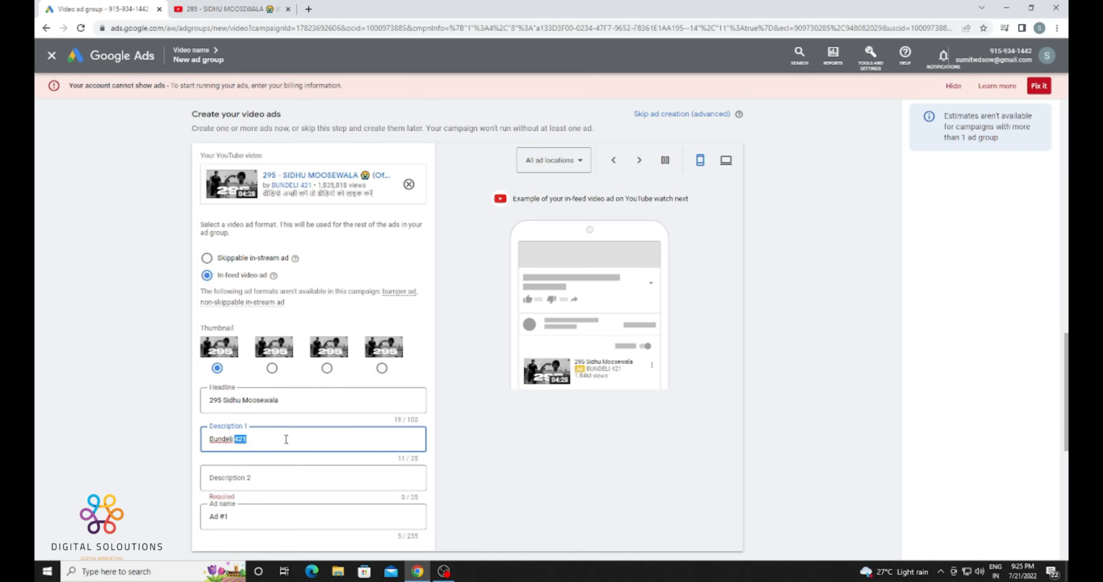
type("Bundeli 421")
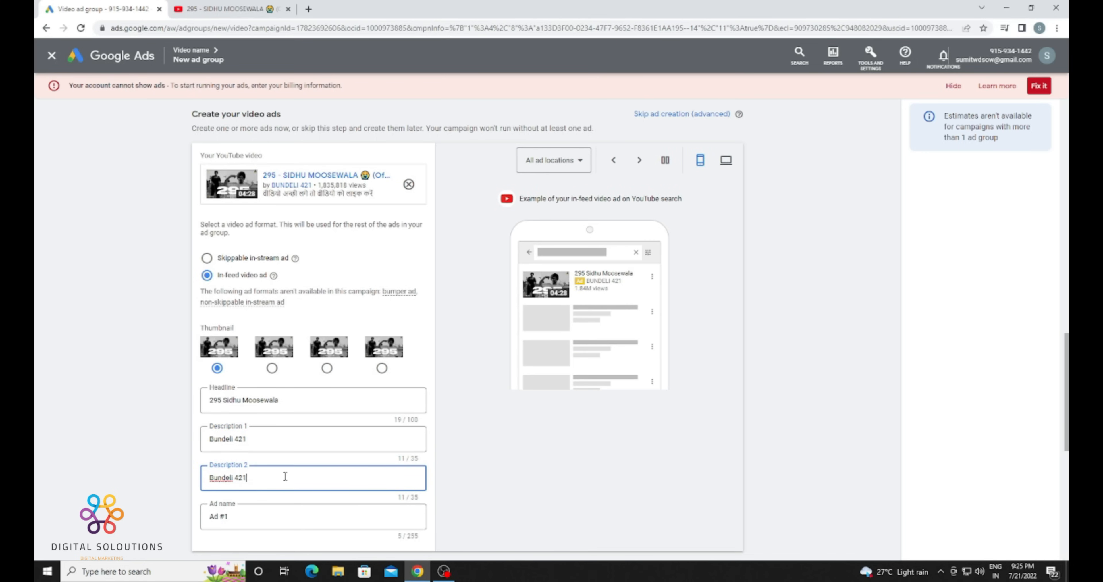
scroll("down", 3)
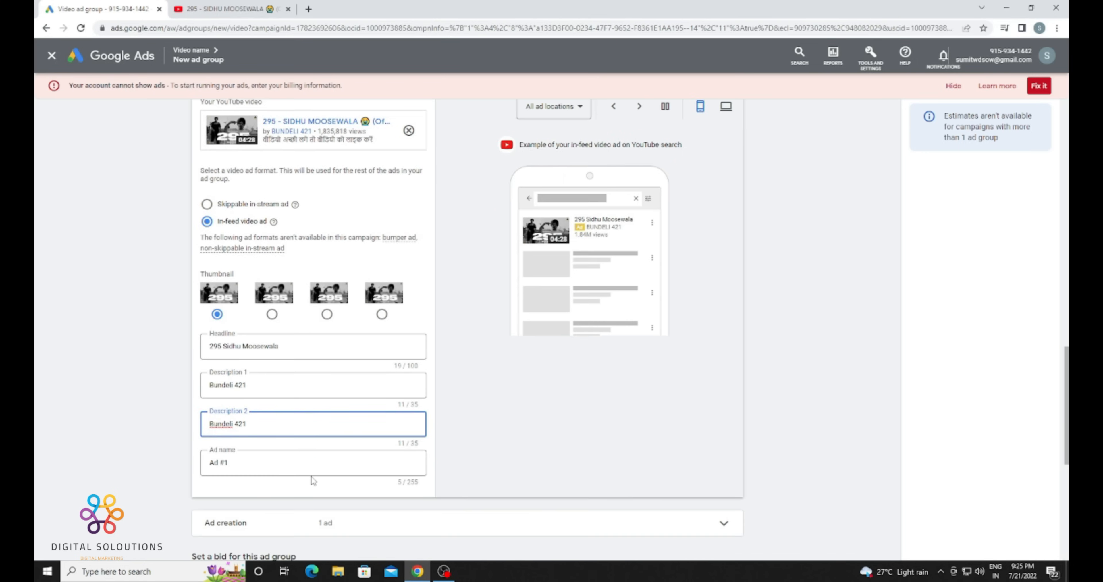
scroll("down", 3)
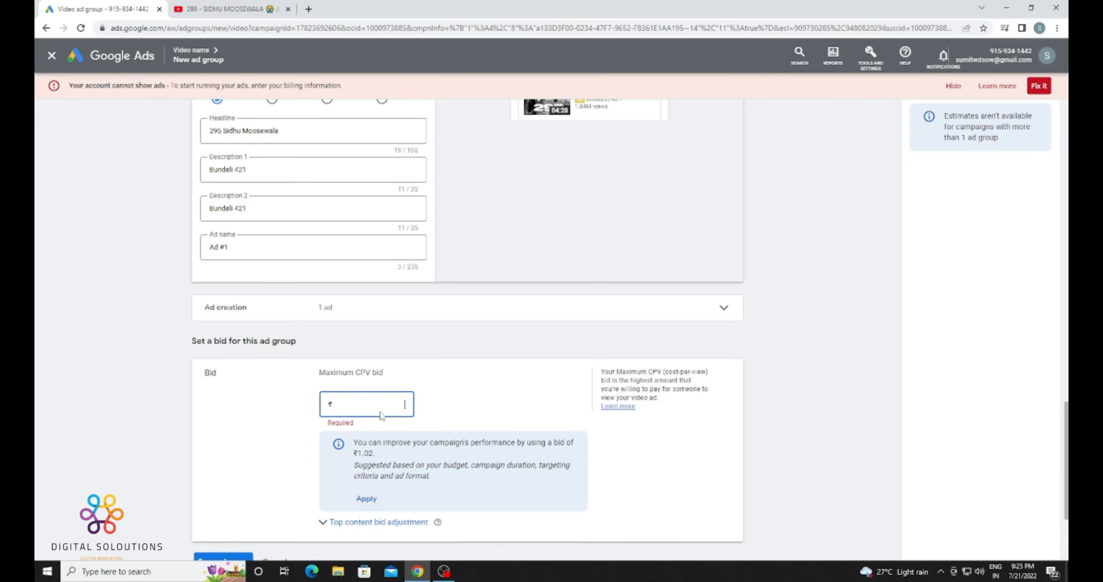
mouse_move(431, 428)
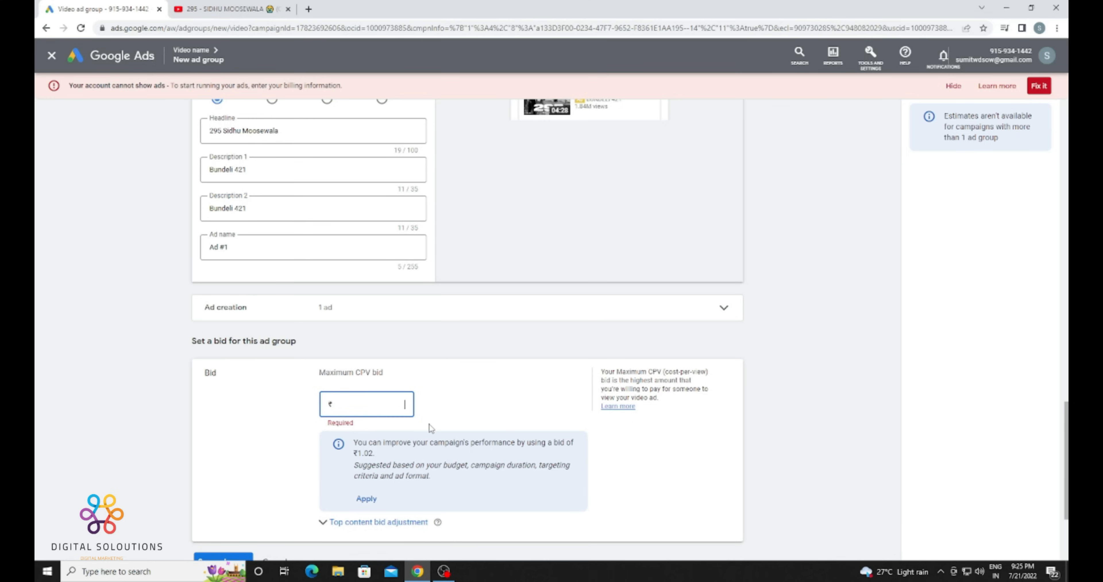
Set the maximum CPV bid to the suggested ₹1.02 and save the ad group
type("1.00")
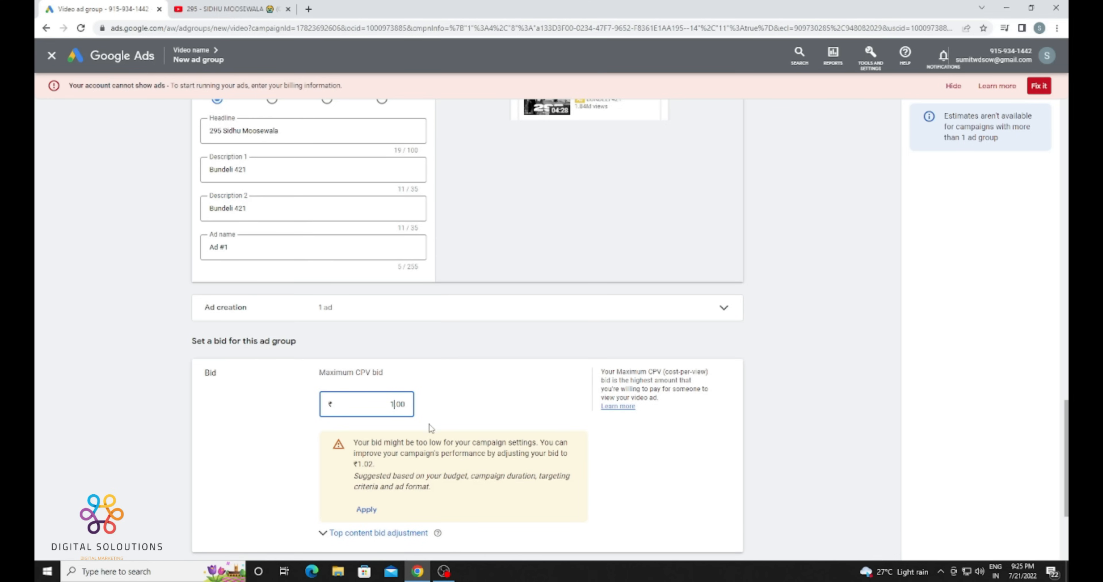
left_click(366, 510)
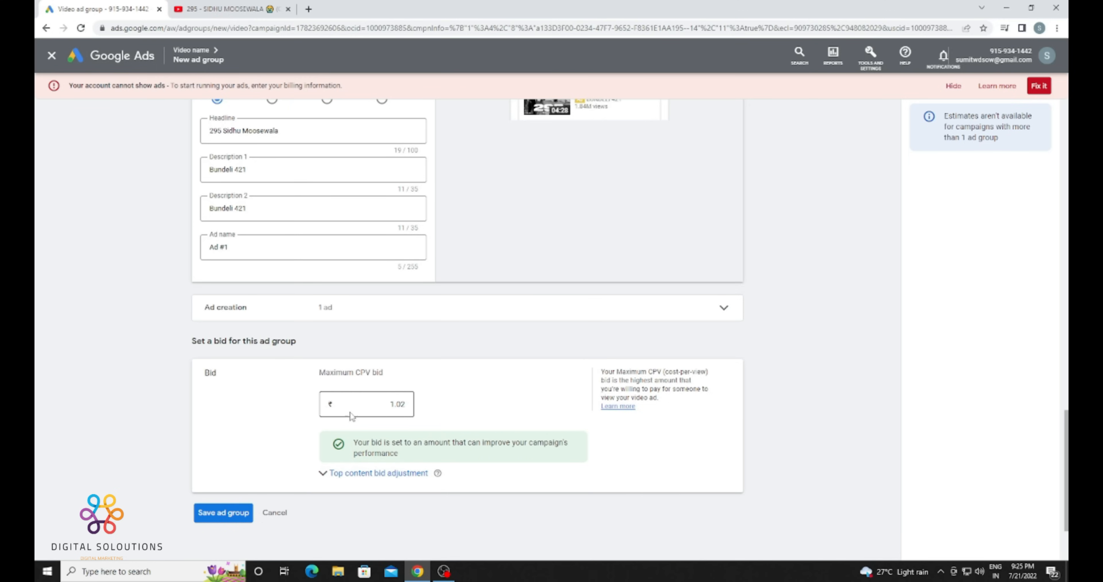
left_click(223, 512)
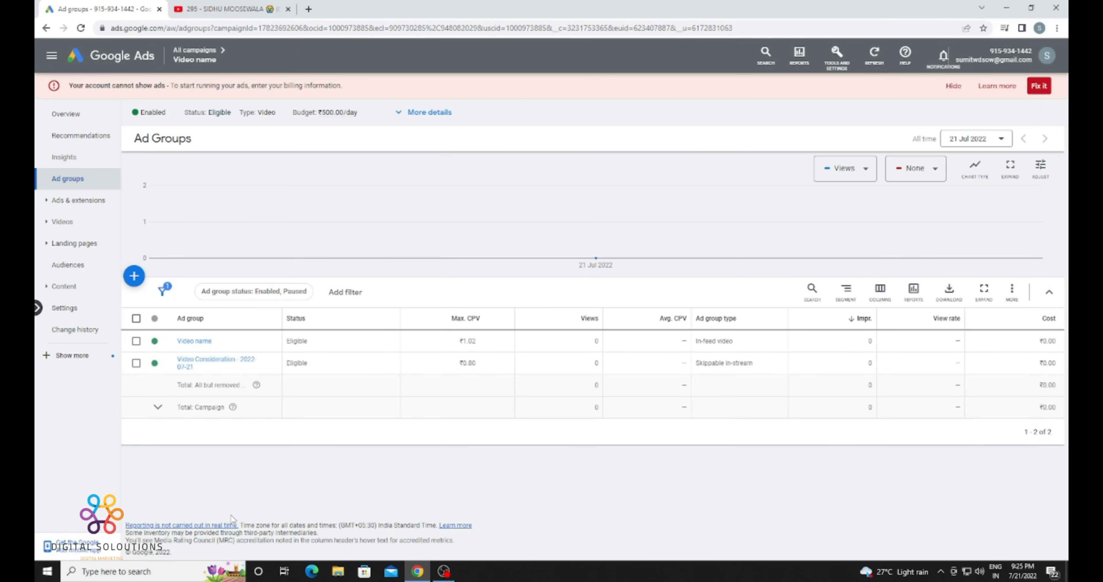
Show the campaign's ads list with both ads pending review
left_click(78, 200)
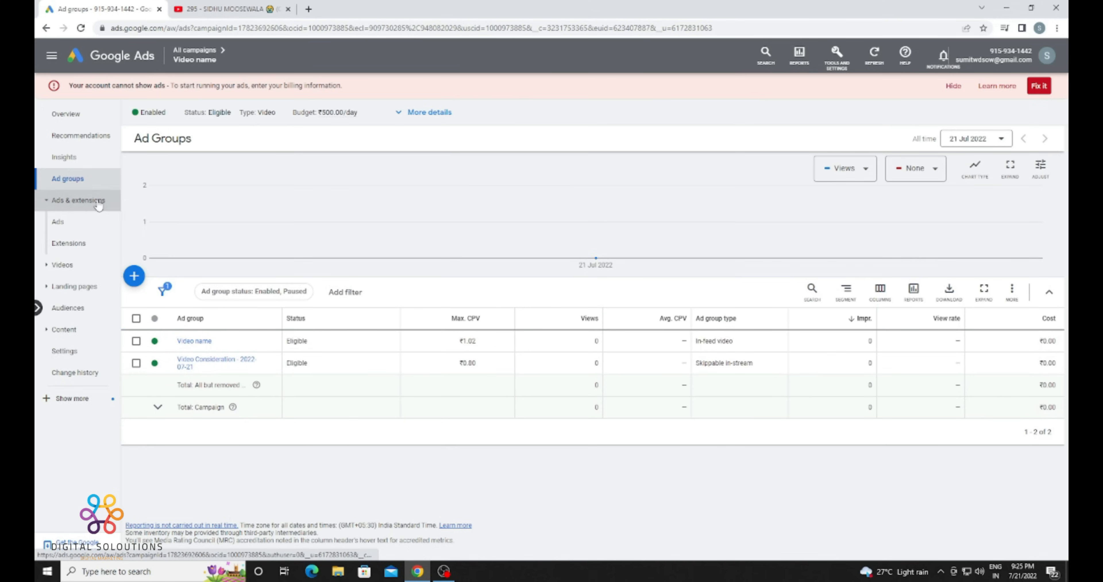
left_click(57, 222)
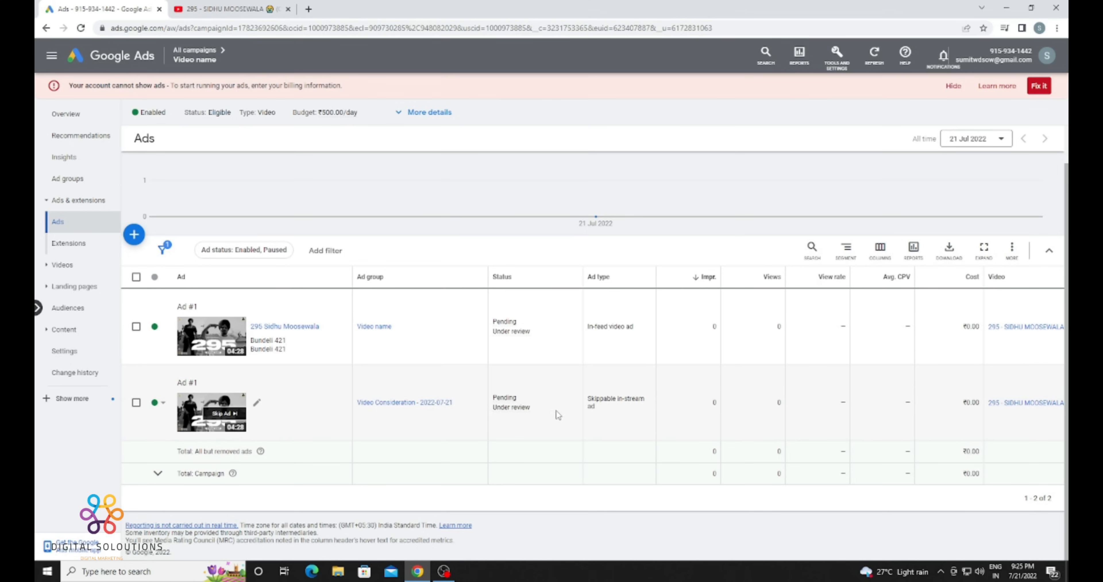